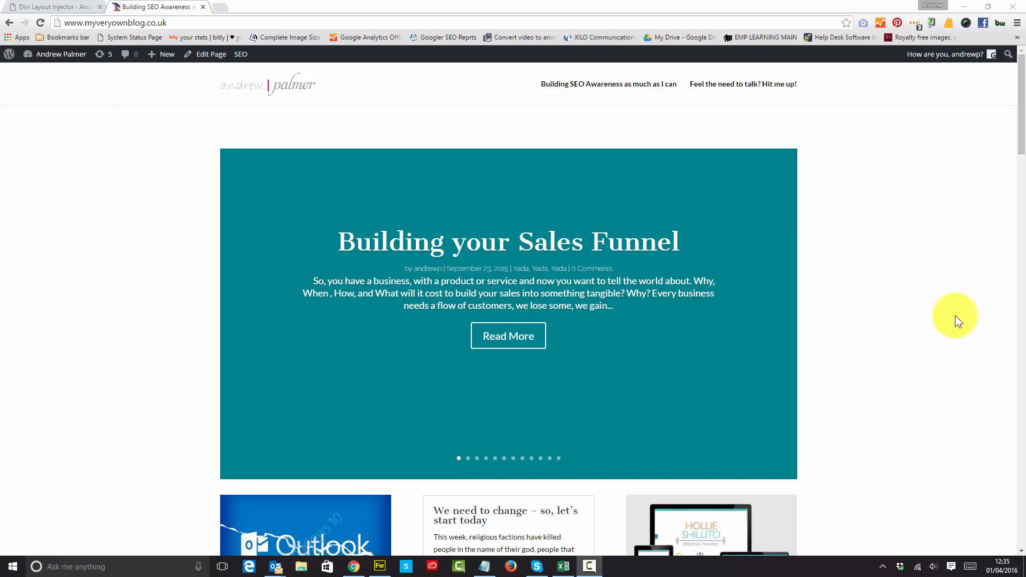
mouse_move(799, 70)
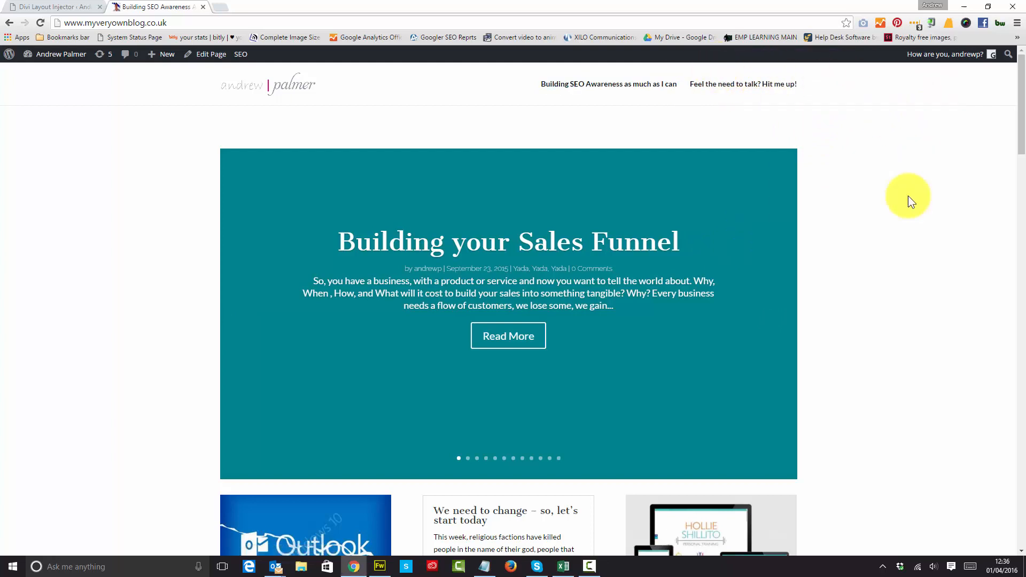
mouse_move(851, 170)
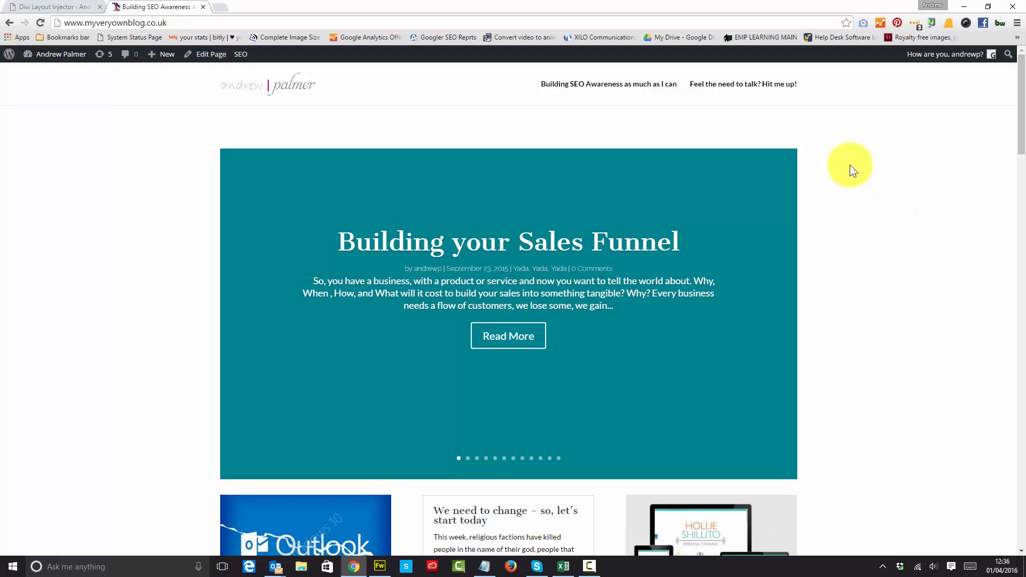
mouse_move(810, 231)
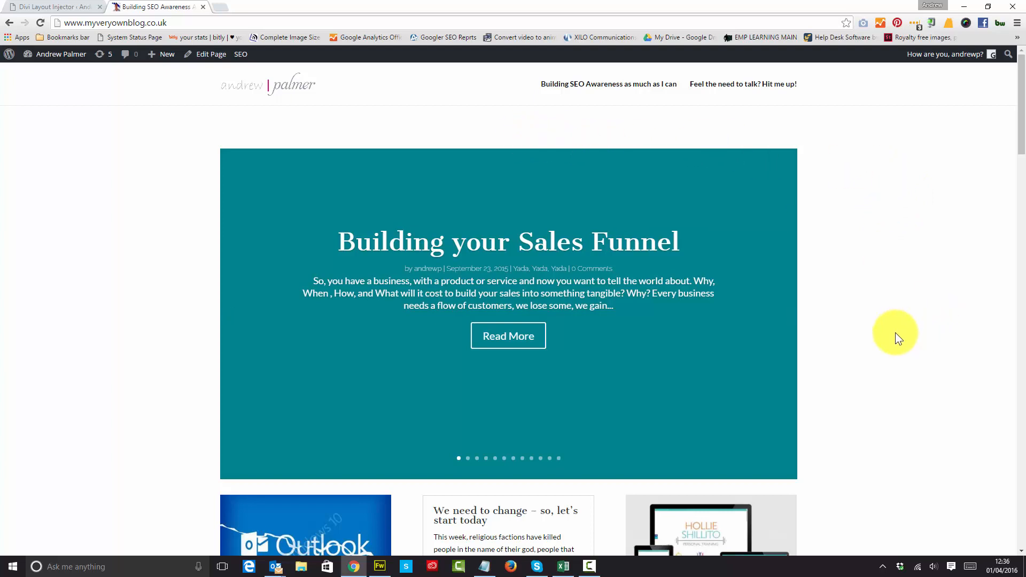
- Bring up the Divi Layout Injector settings and review the 404 and Pre-Header layouts, both still None
scroll("down", 3)
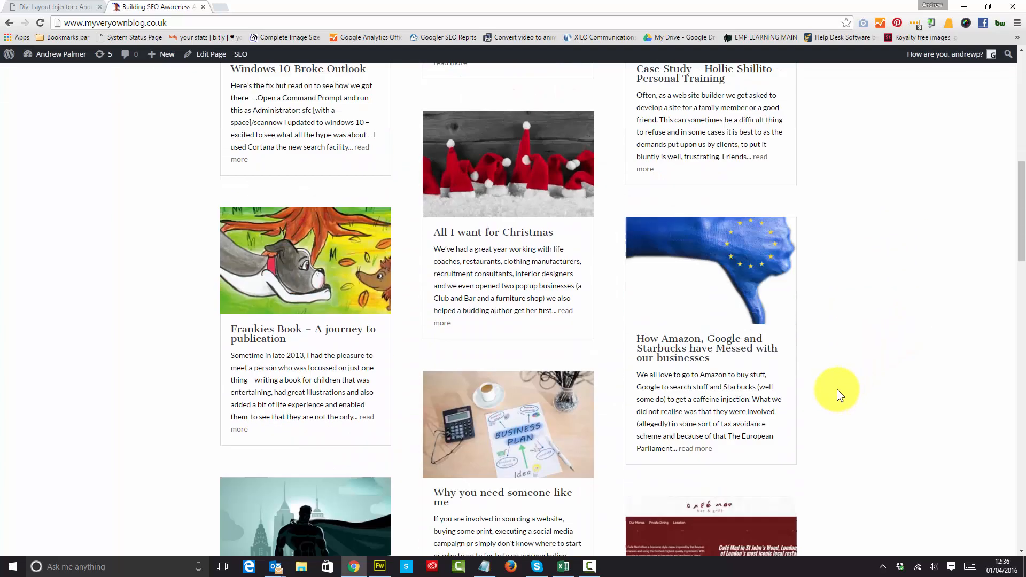
scroll("down", 3)
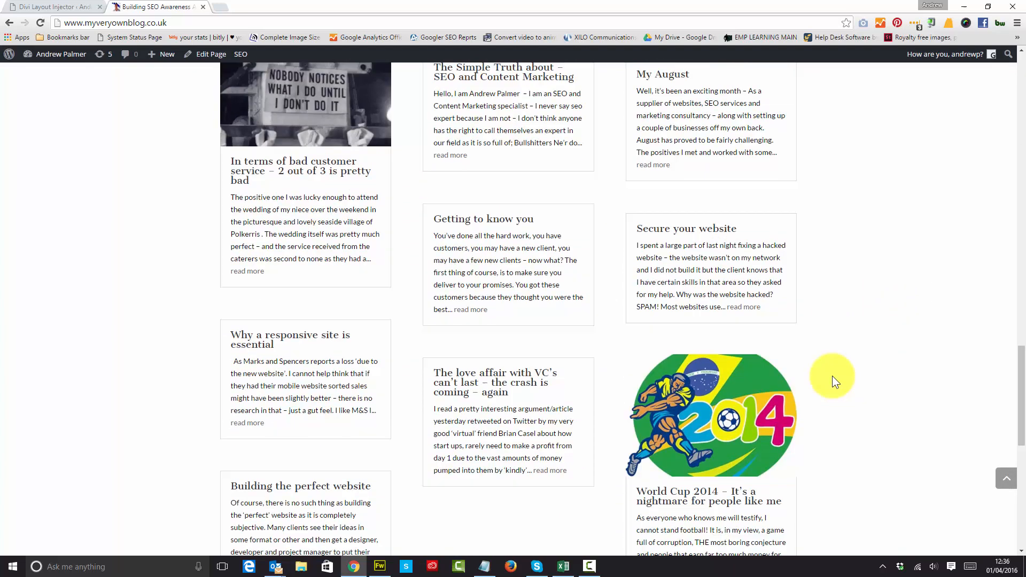
scroll("down", 3)
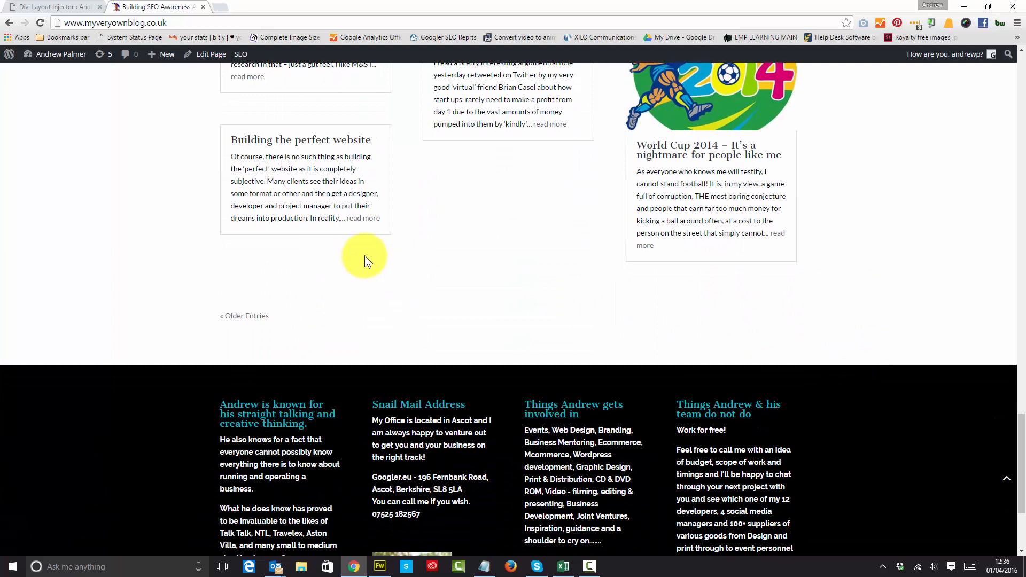
mouse_move(334, 266)
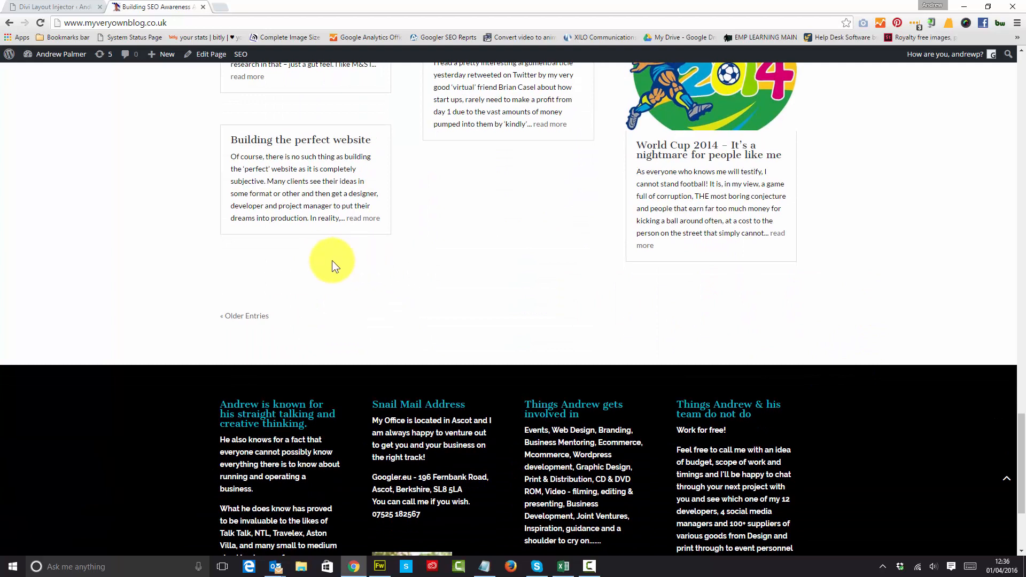
mouse_move(190, 467)
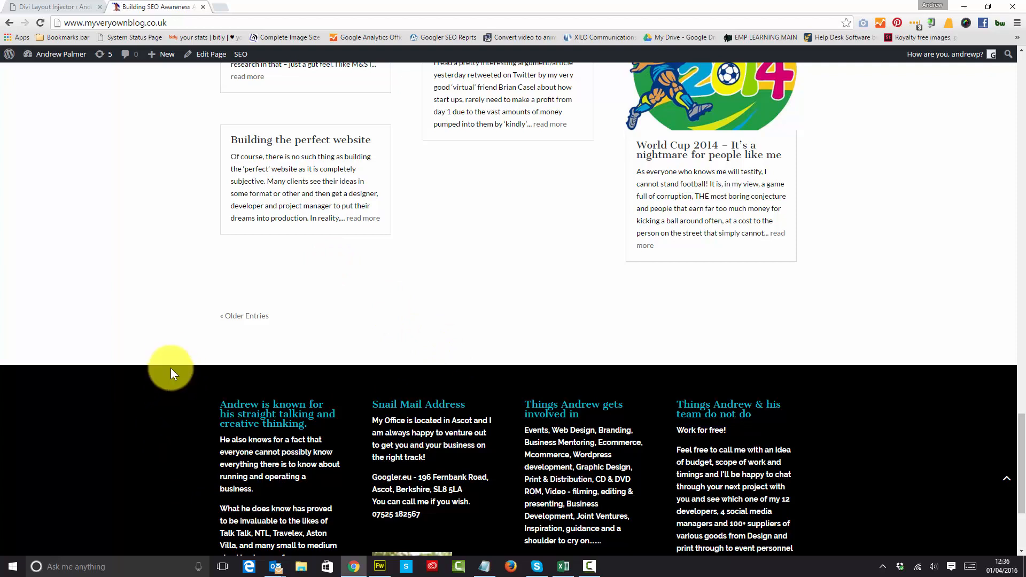
scroll("down", 3)
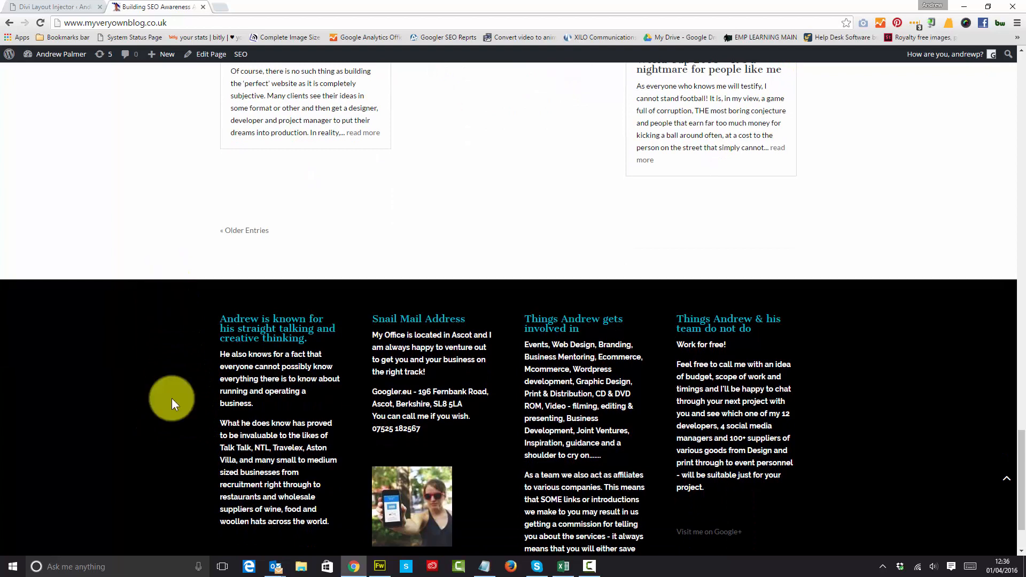
mouse_move(234, 267)
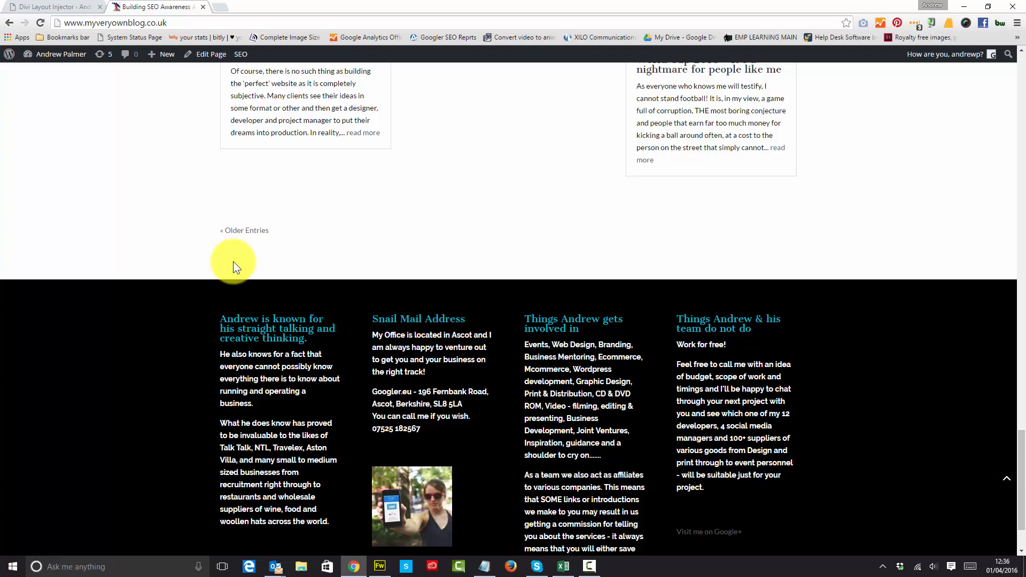
scroll("down", 3)
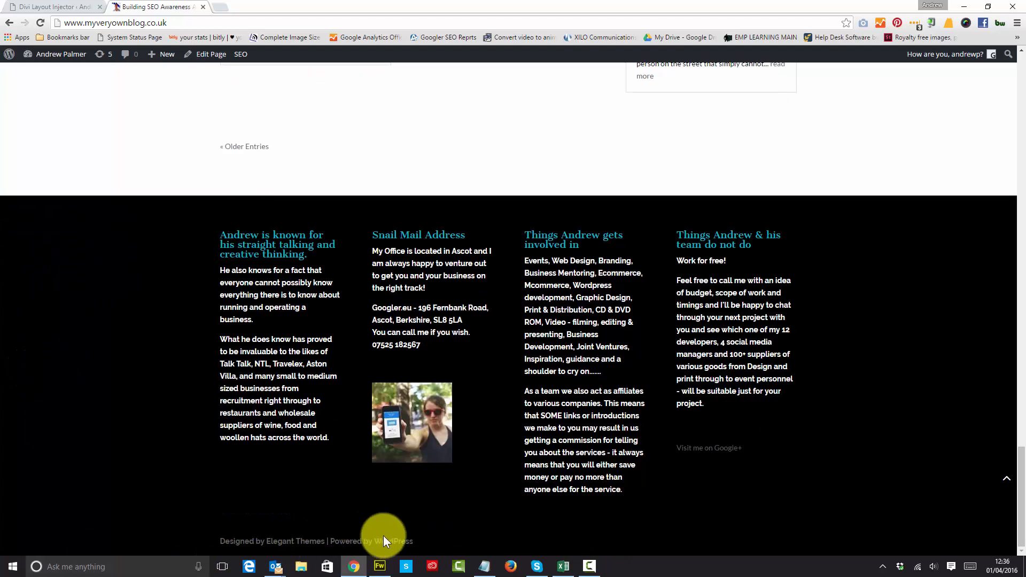
mouse_move(143, 479)
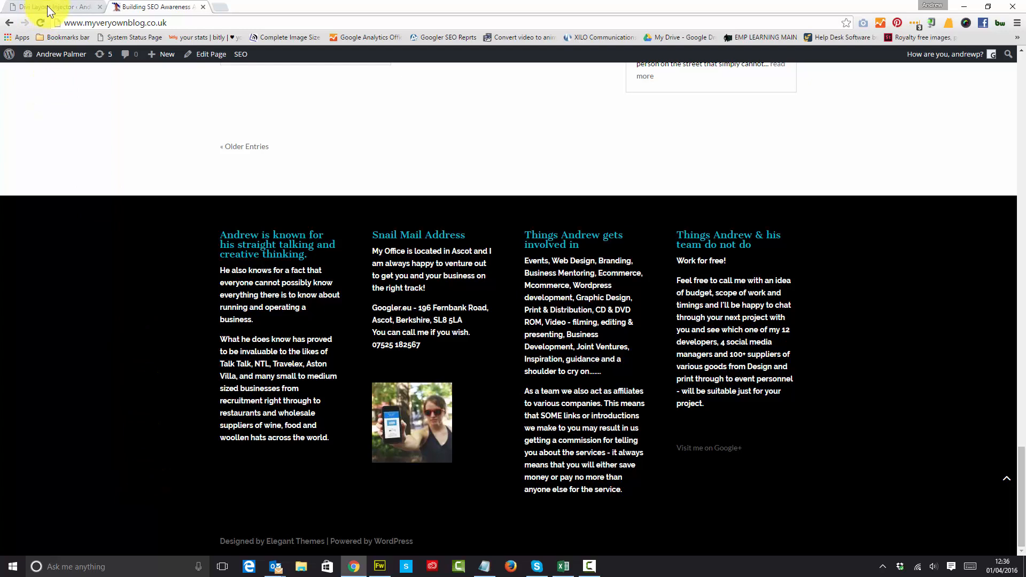
left_click(49, 6)
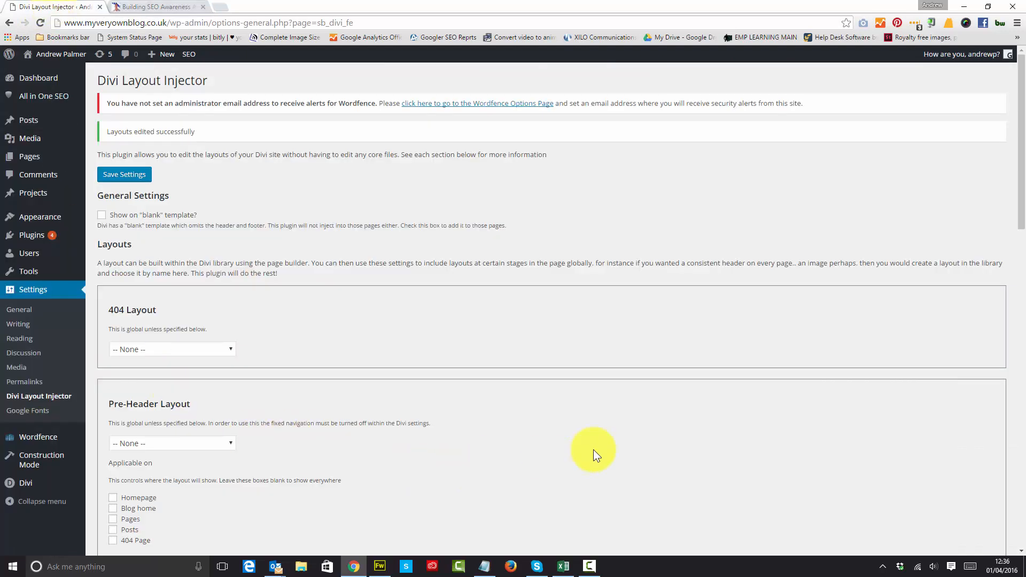
mouse_move(595, 450)
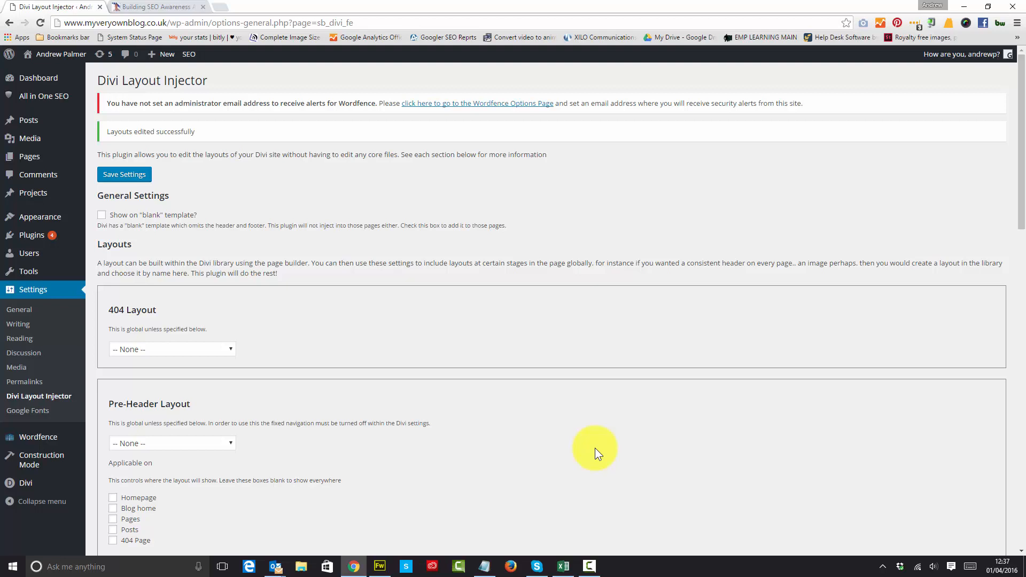
mouse_move(36, 355)
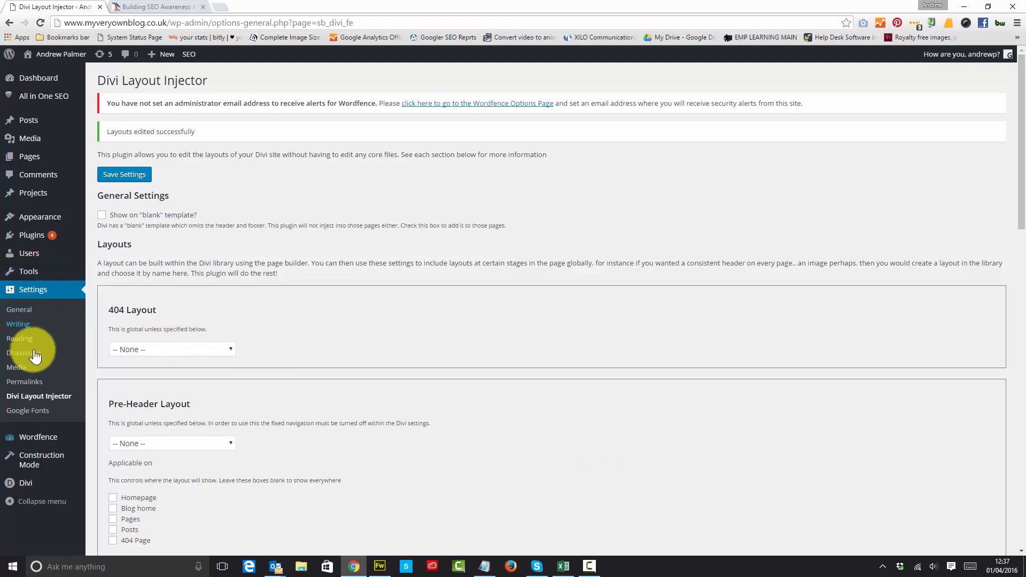
mouse_move(430, 325)
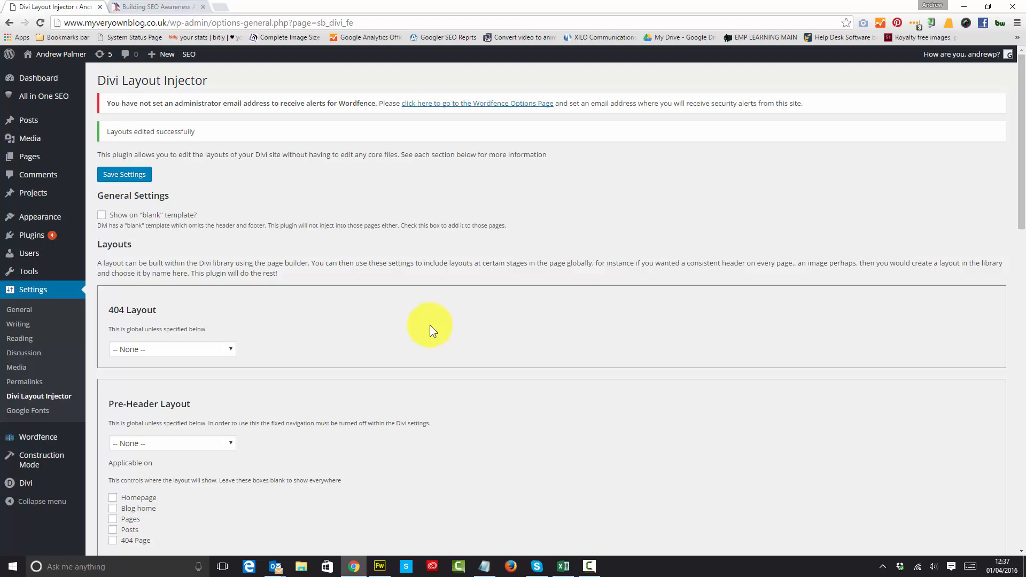
scroll("down", 3)
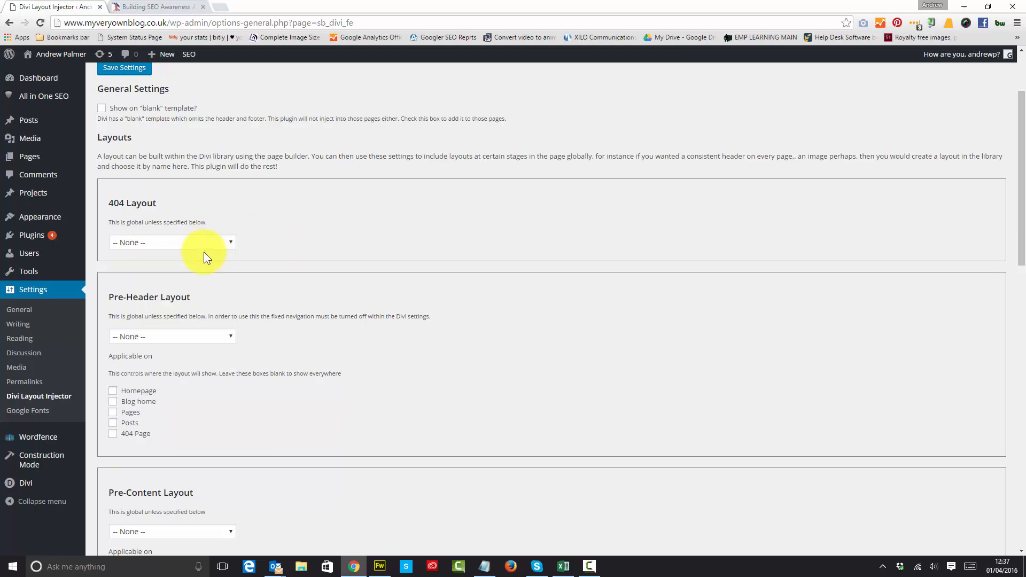
mouse_move(314, 230)
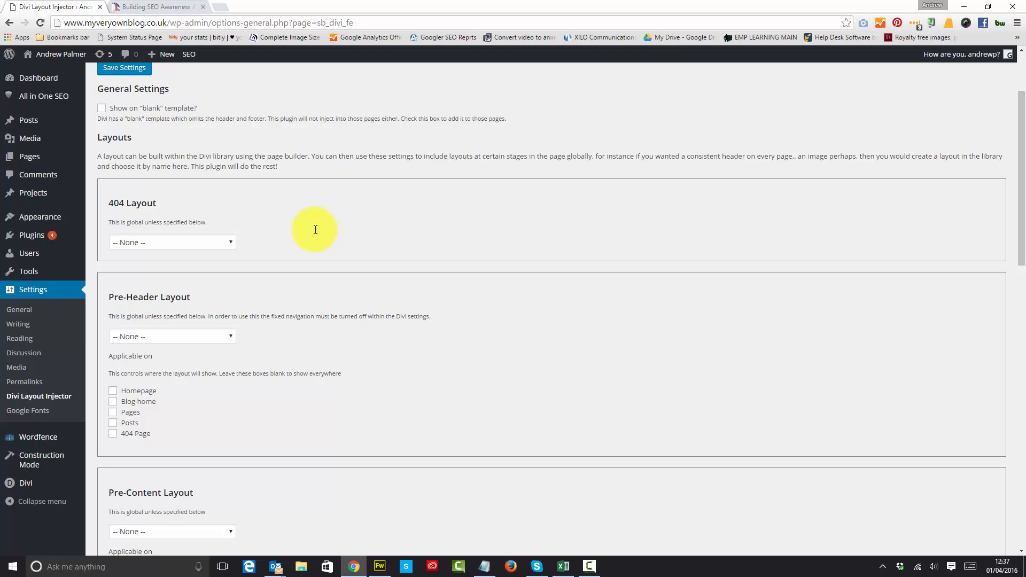
left_click(172, 243)
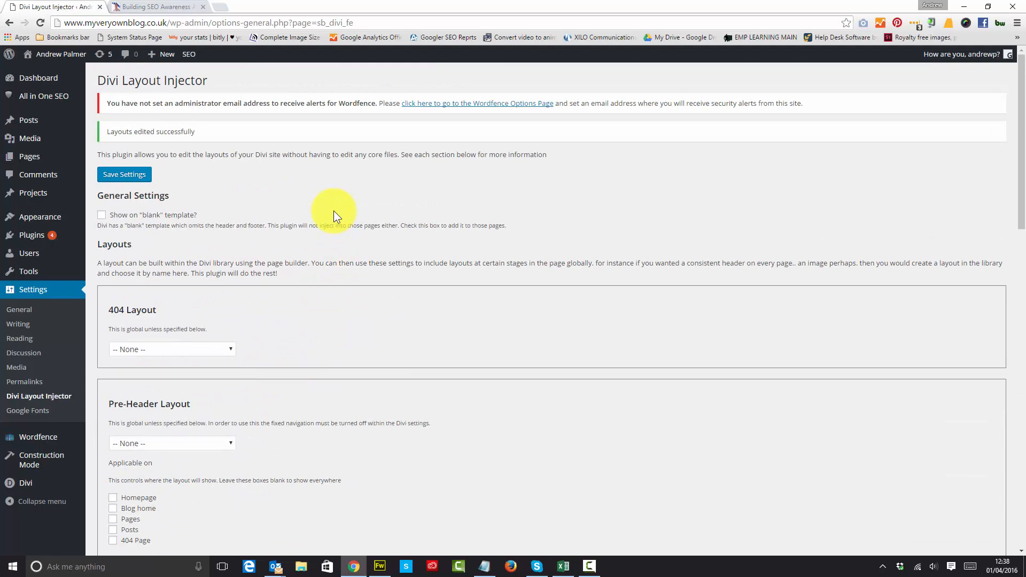
- Set the 404 Layout to Sales Page and save the settings
left_click(171, 349)
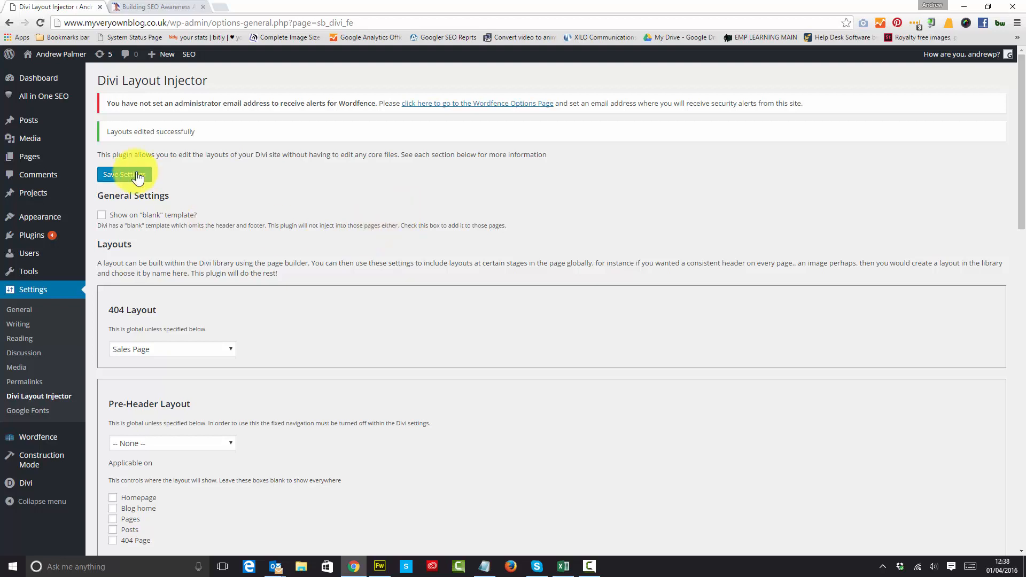
left_click(124, 174)
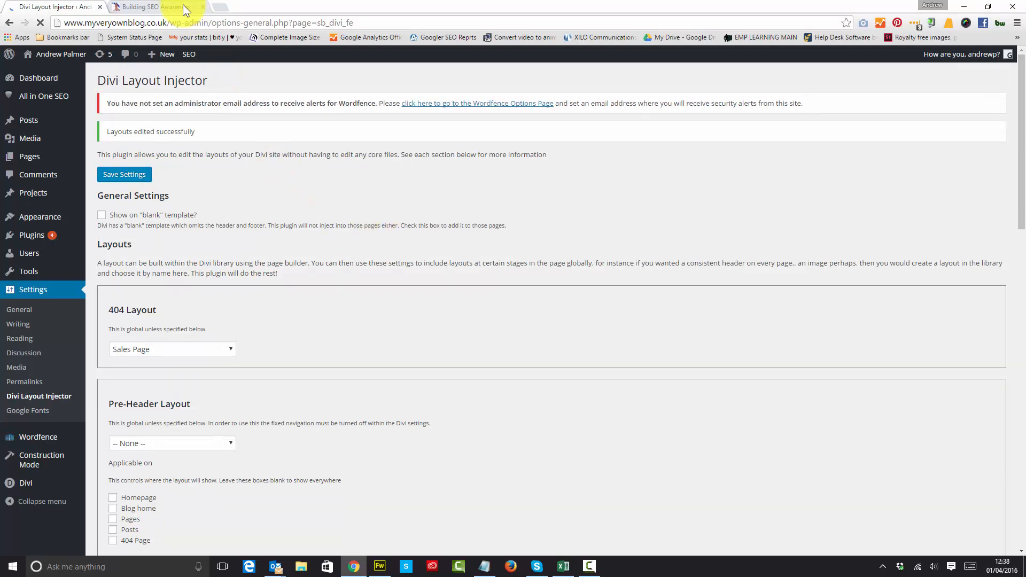
- Visit a nonexistent address ('findanypa') on the live site to confirm it shows the Sales Page layout
left_click(155, 6)
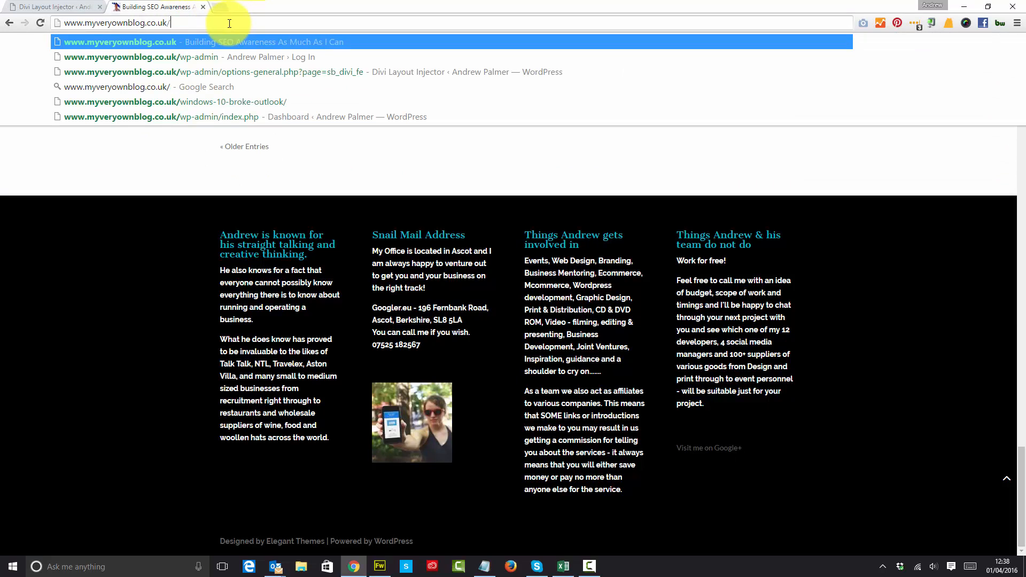
type("findanypage")
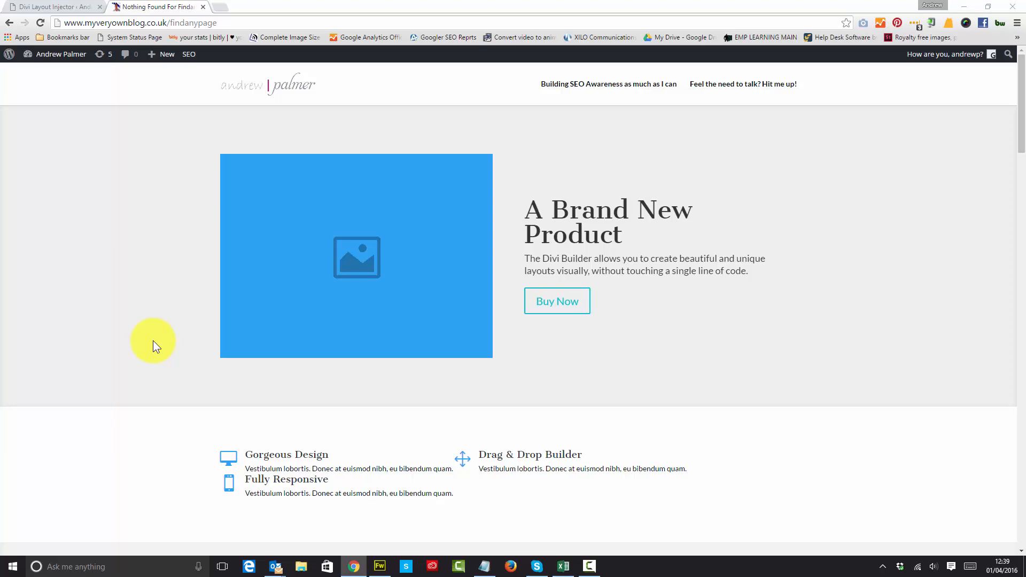
mouse_move(146, 235)
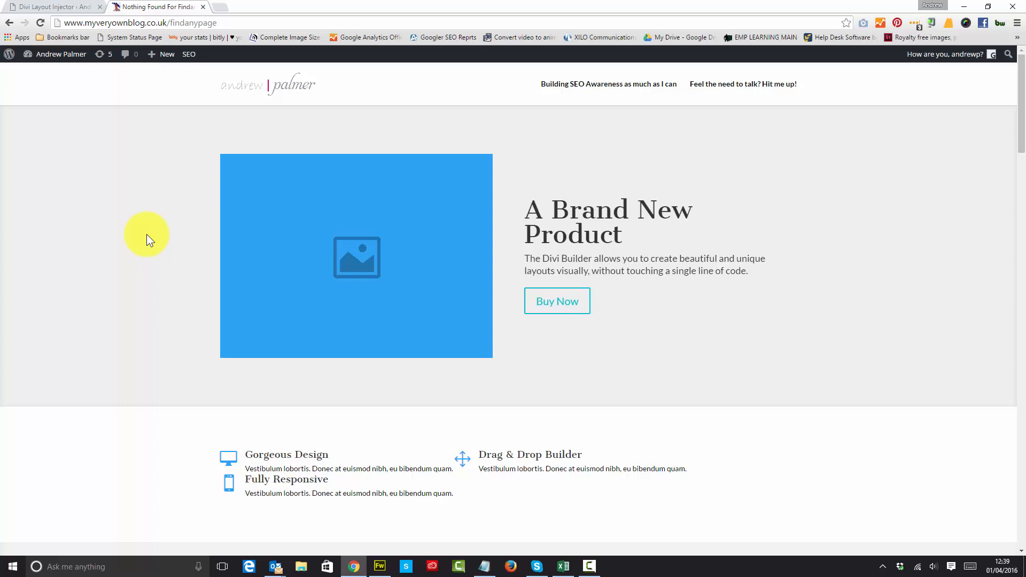
mouse_move(89, 145)
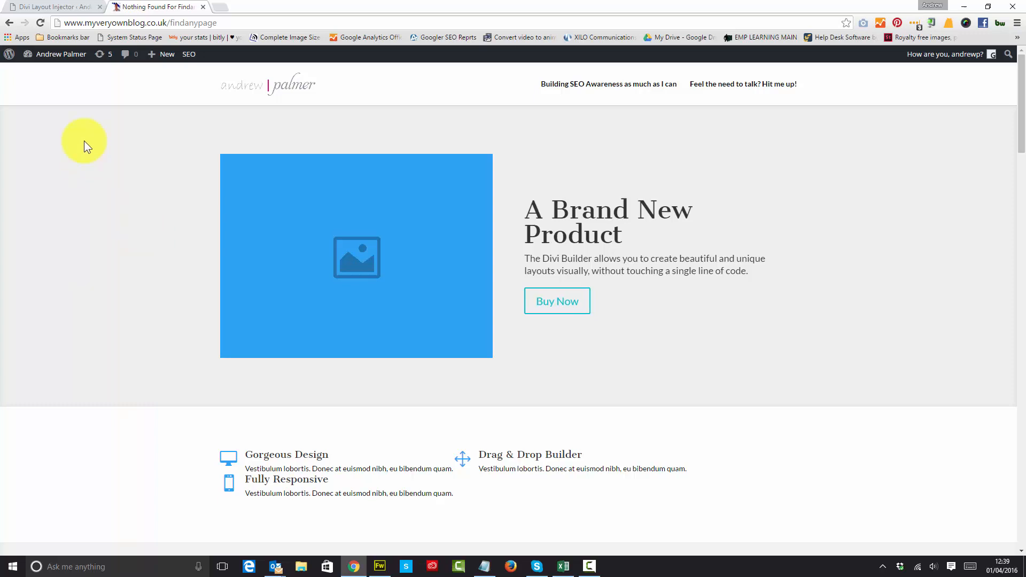
mouse_move(95, 221)
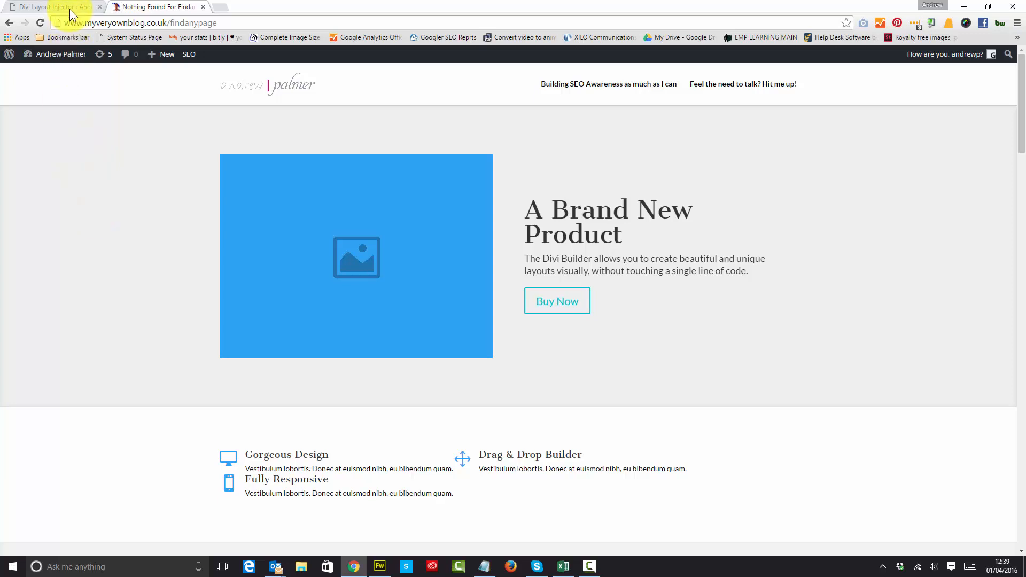
left_click(52, 6)
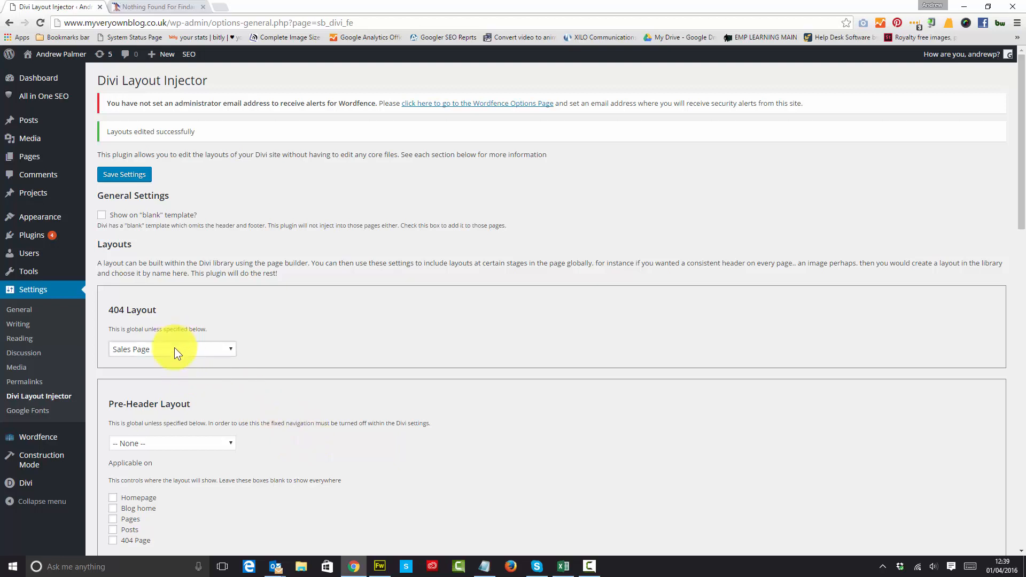
- Set the Pre-Header Layout to 'test email optin'
left_click(171, 349)
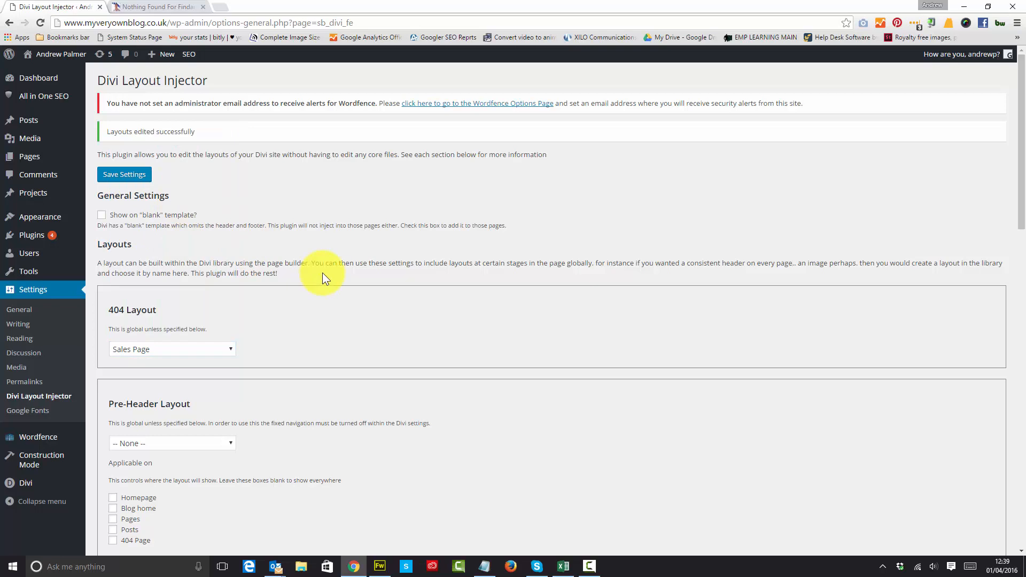
scroll("down", 3)
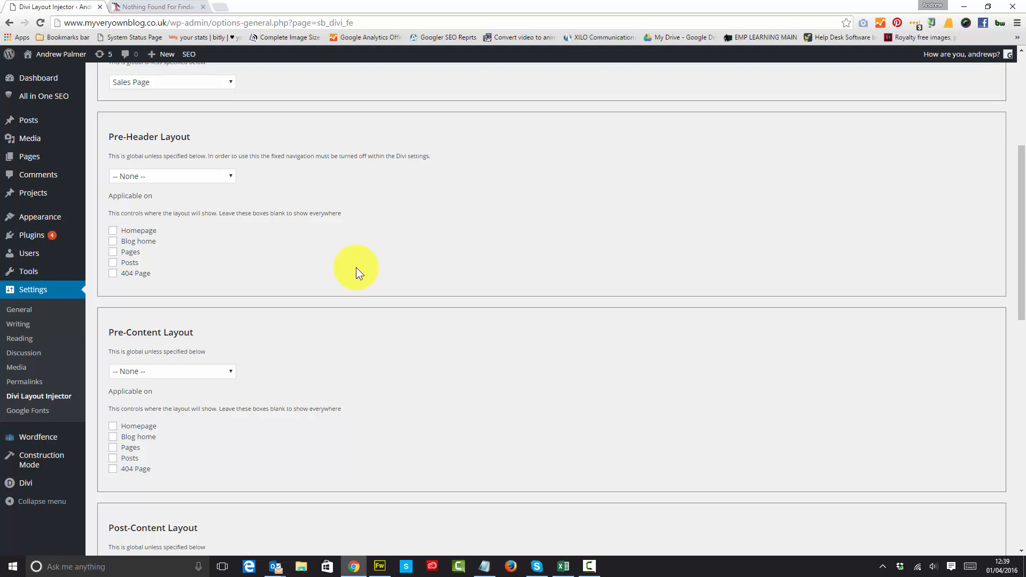
mouse_move(311, 265)
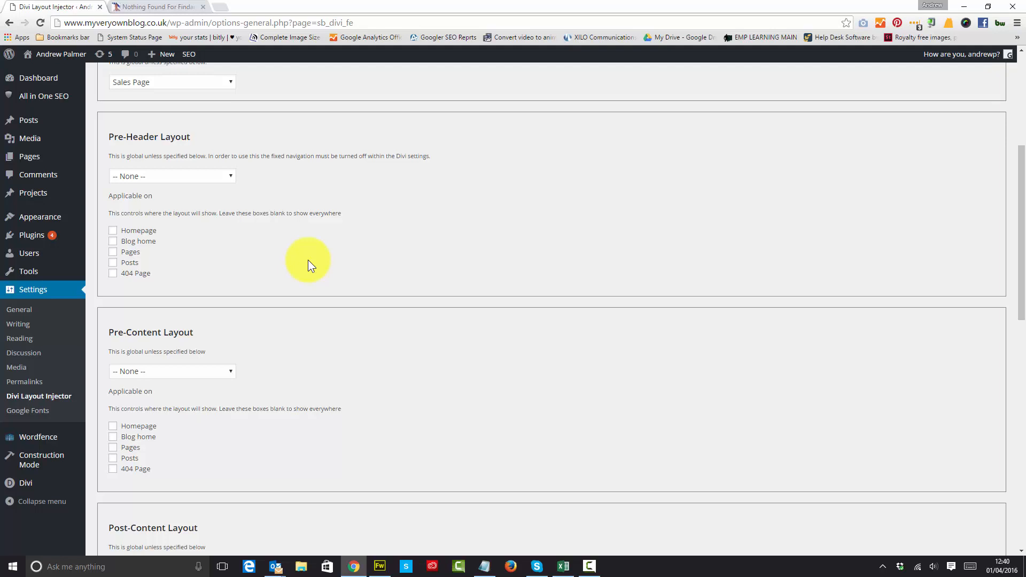
left_click(171, 175)
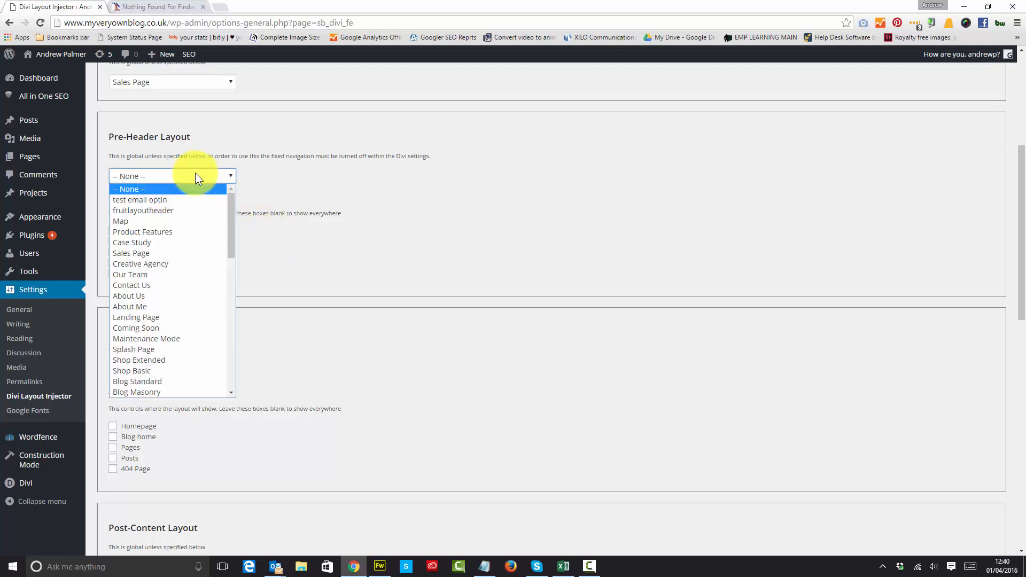
left_click(139, 199)
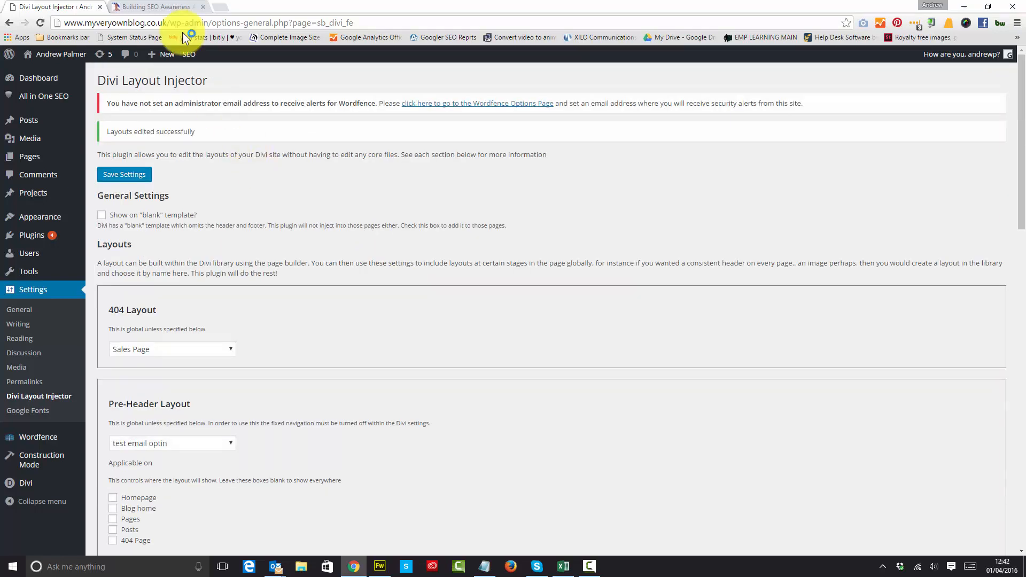
- Check the live site's Building SEO Awareness and 'Feel the need to talk? Hit me up!' pages for the sign-up banner
left_click(157, 8)
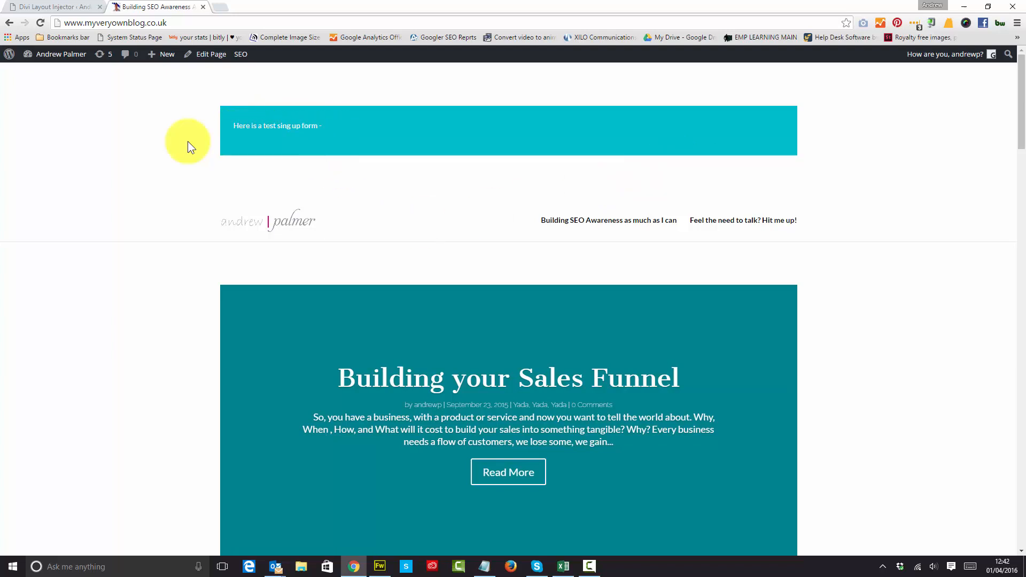
mouse_move(595, 220)
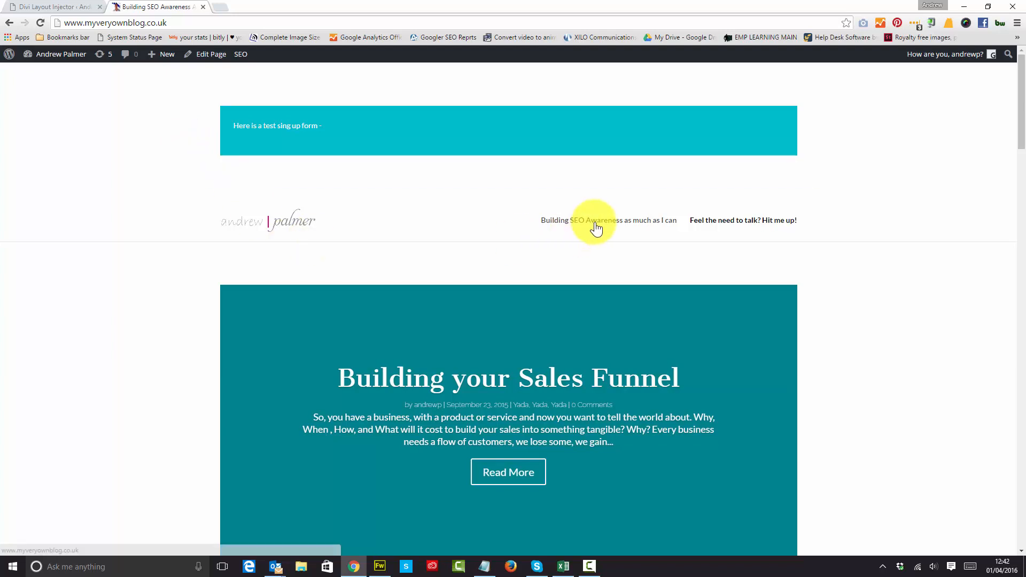
left_click(595, 220)
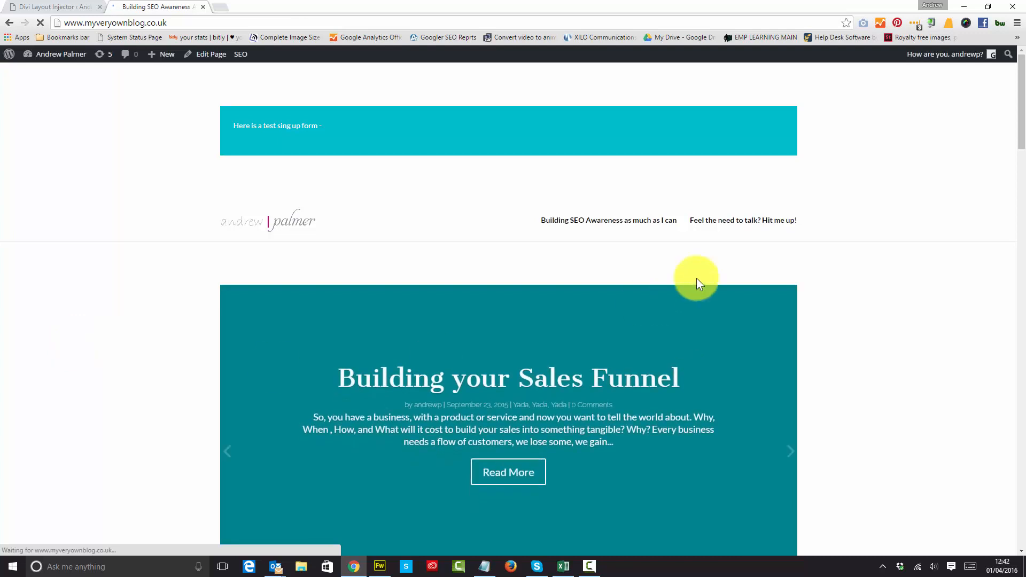
mouse_move(82, 354)
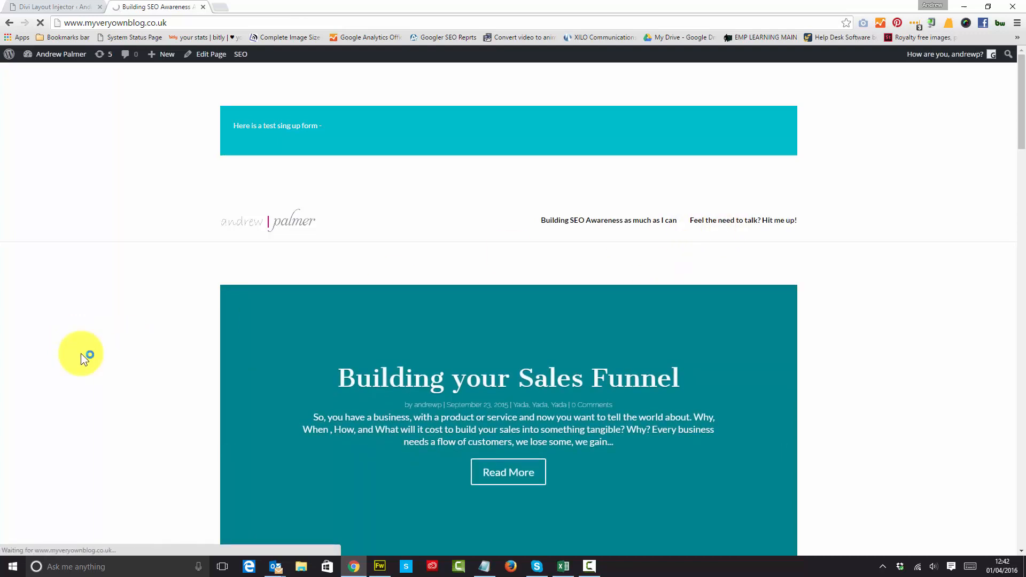
left_click(742, 220)
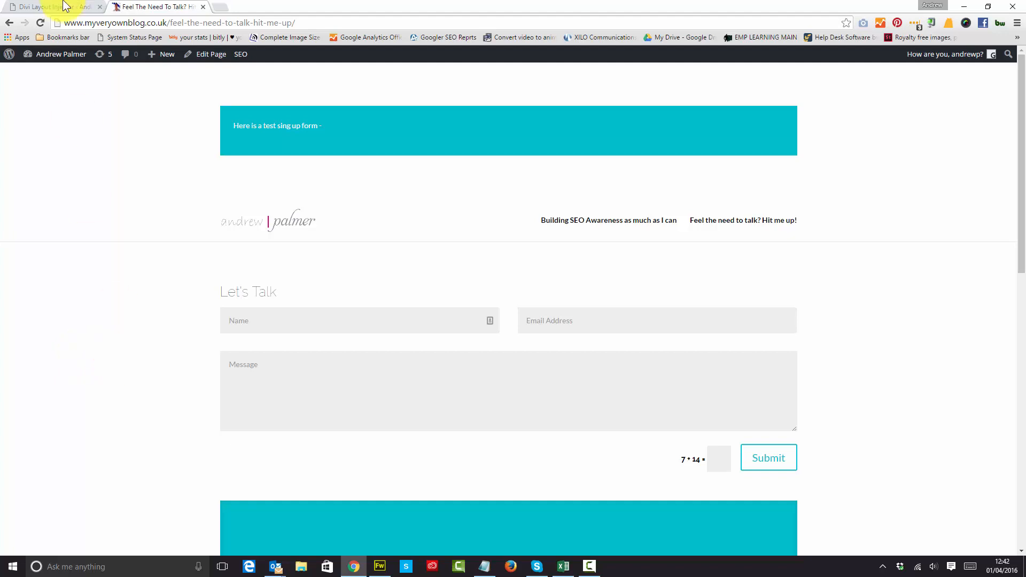
- In Divi Theme Options, switch Fixed Navigation Bar to Enable
left_click(49, 7)
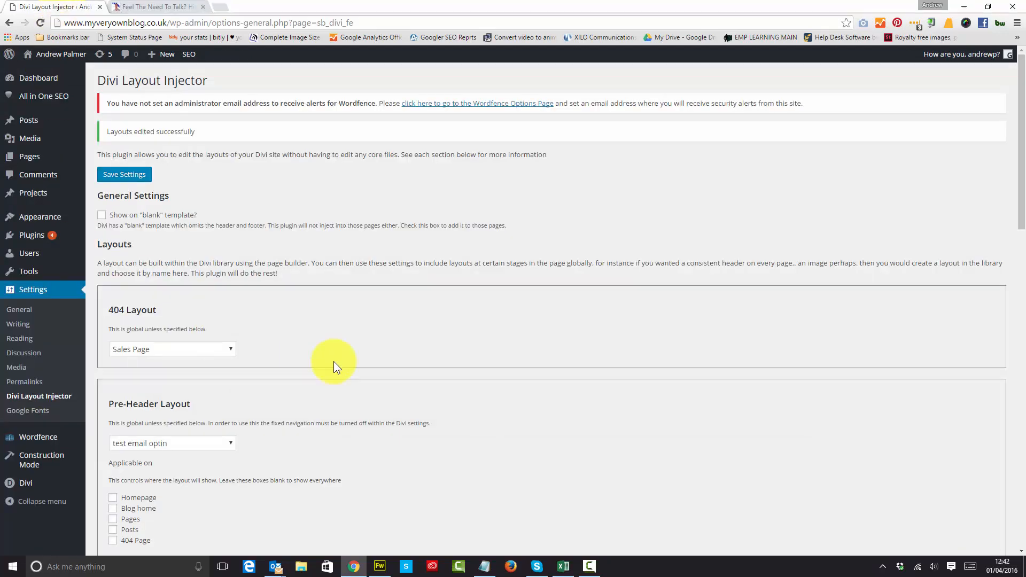
scroll("down", 3)
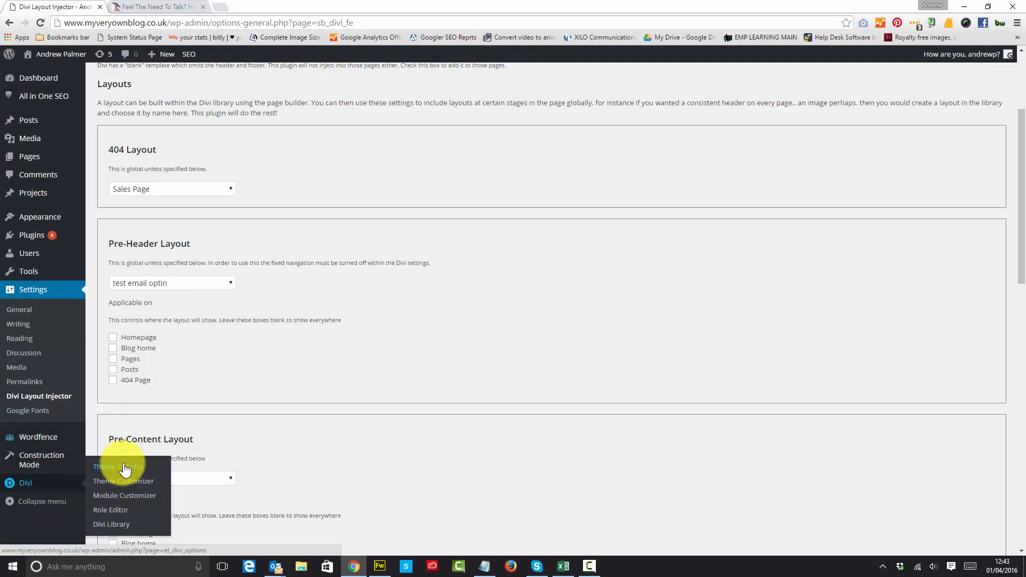
left_click(117, 467)
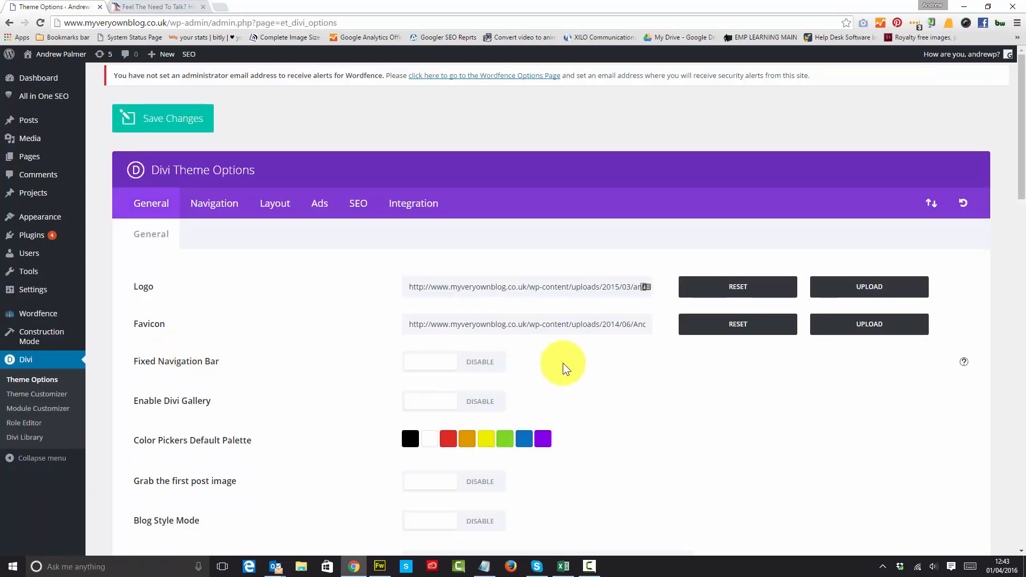
left_click(454, 362)
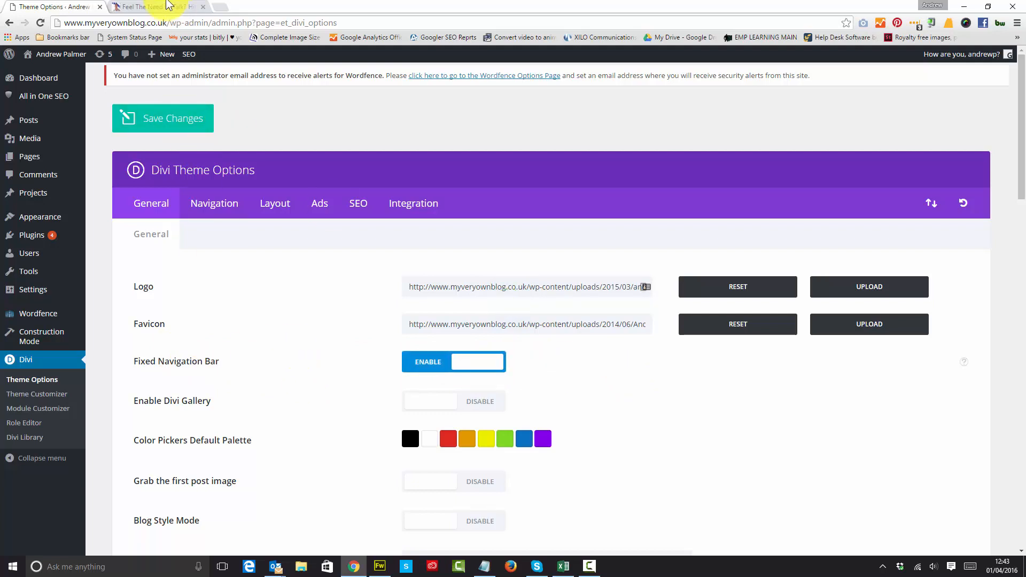
- View the live contact page with fixed navigation, then return to Theme Options
left_click(157, 6)
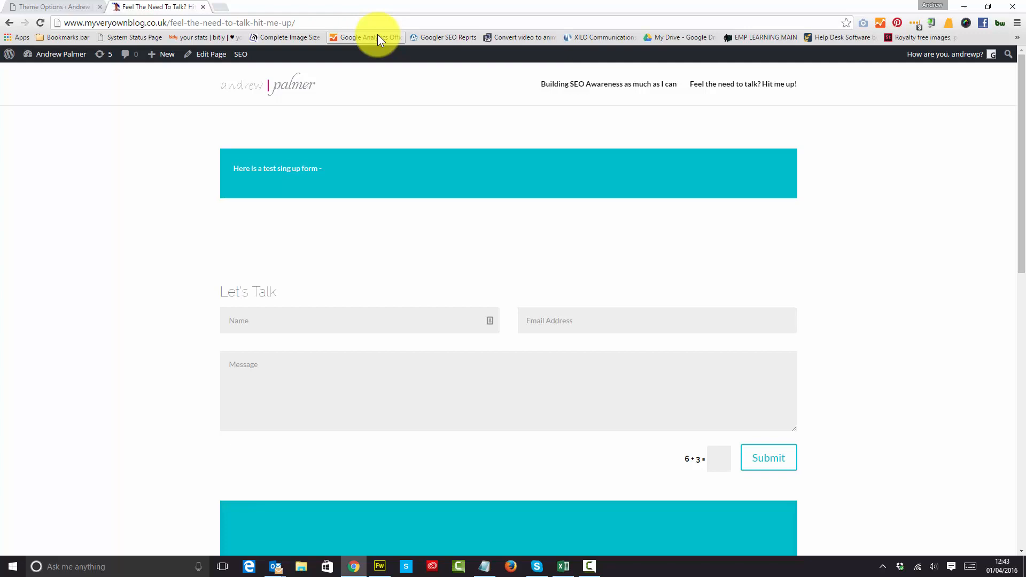
left_click(53, 6)
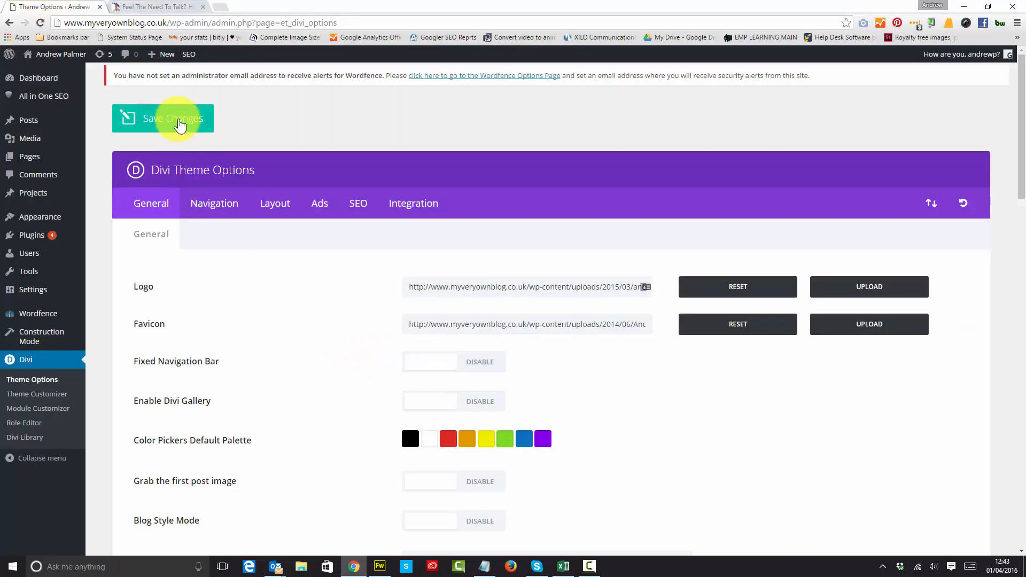
- Save Theme Options with fixed navigation disabled, check the live contact page, and go to the Layout Injector settings
left_click(163, 119)
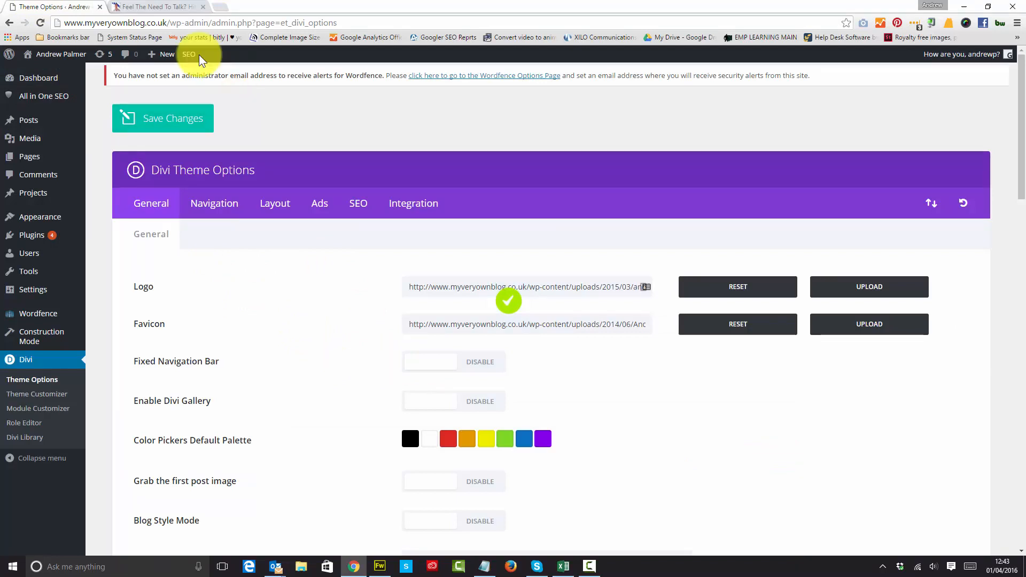
left_click(157, 6)
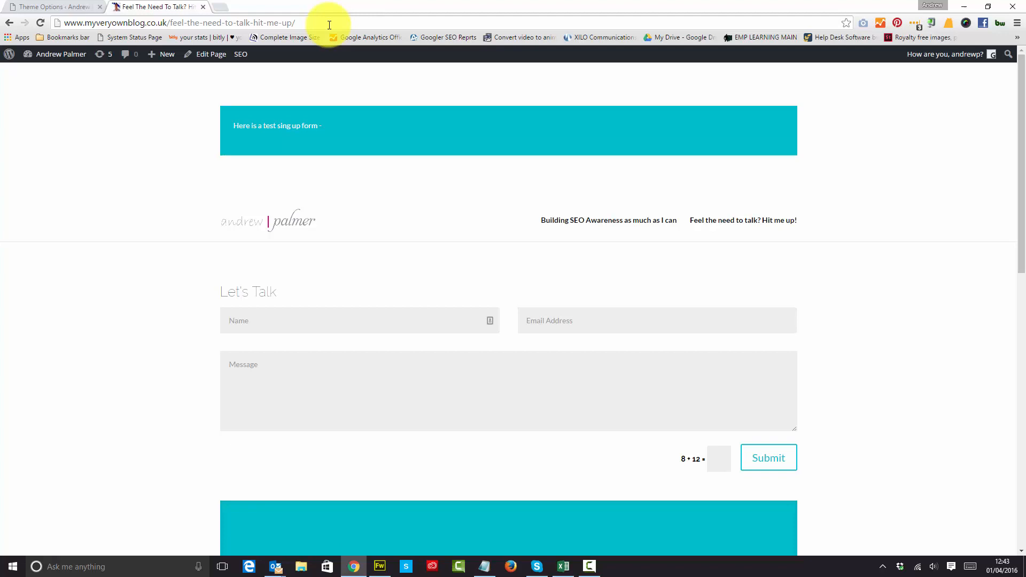
scroll("down", 3)
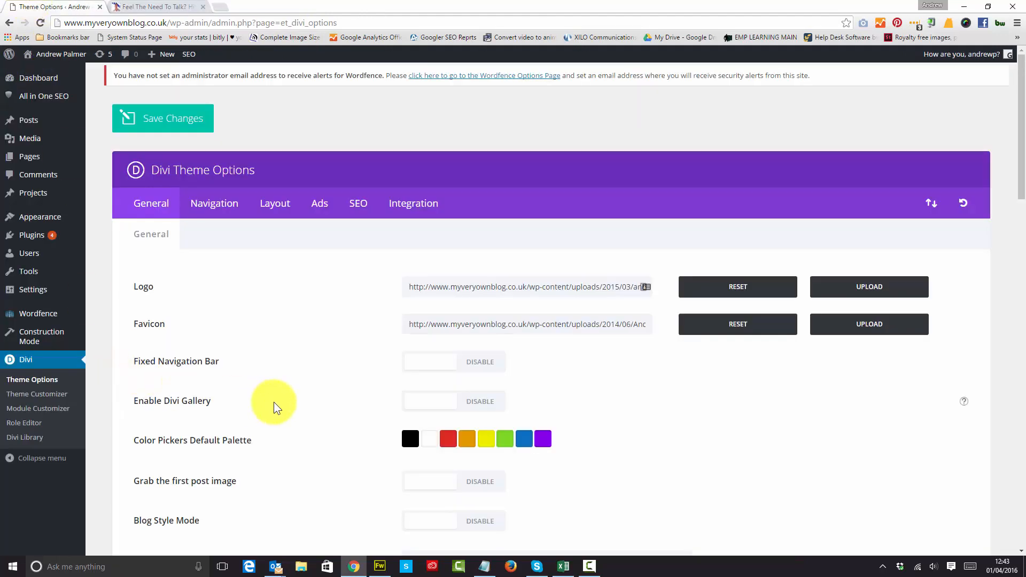
mouse_move(33, 290)
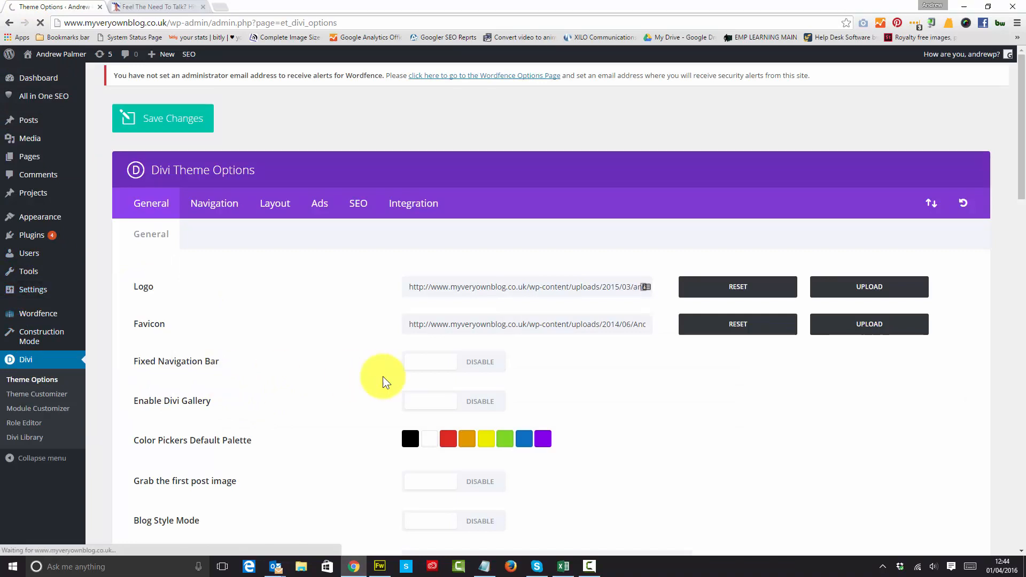
left_click(39, 396)
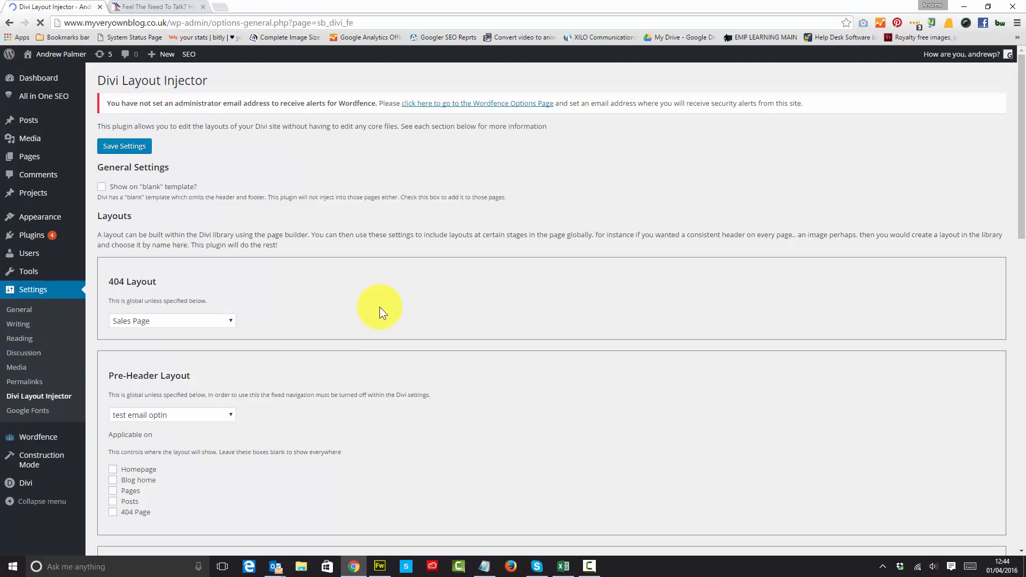
- Set Pre-Content to Sales Page, Post-Content to Map and Pre-Footer to 'test email optin'
scroll("down", 3)
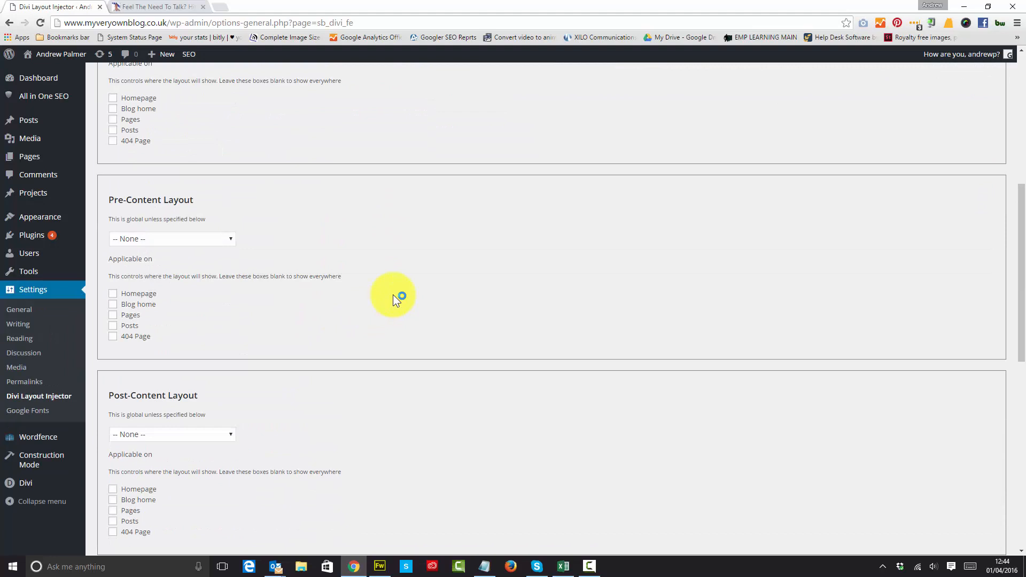
scroll("down", 3)
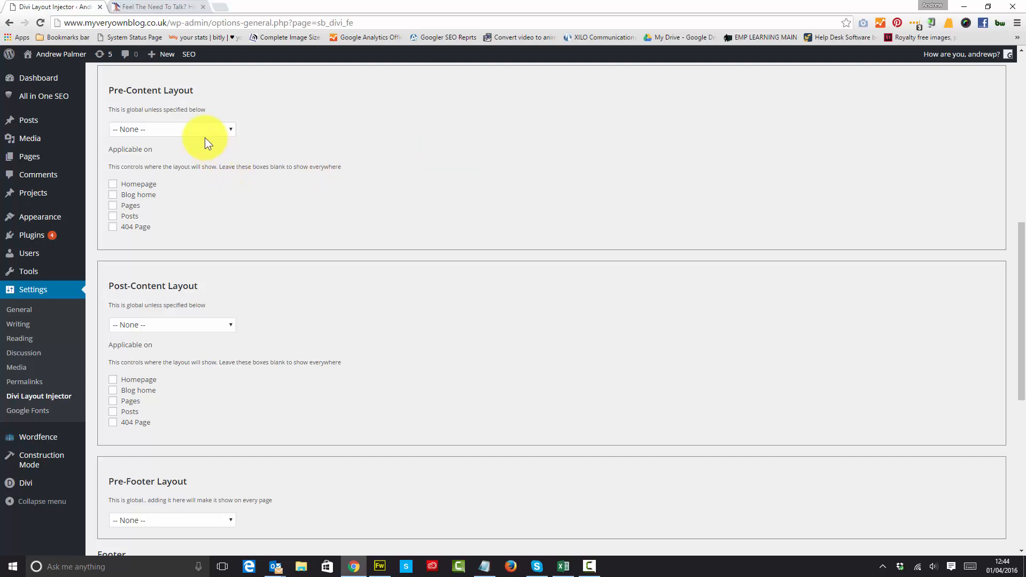
left_click(171, 129)
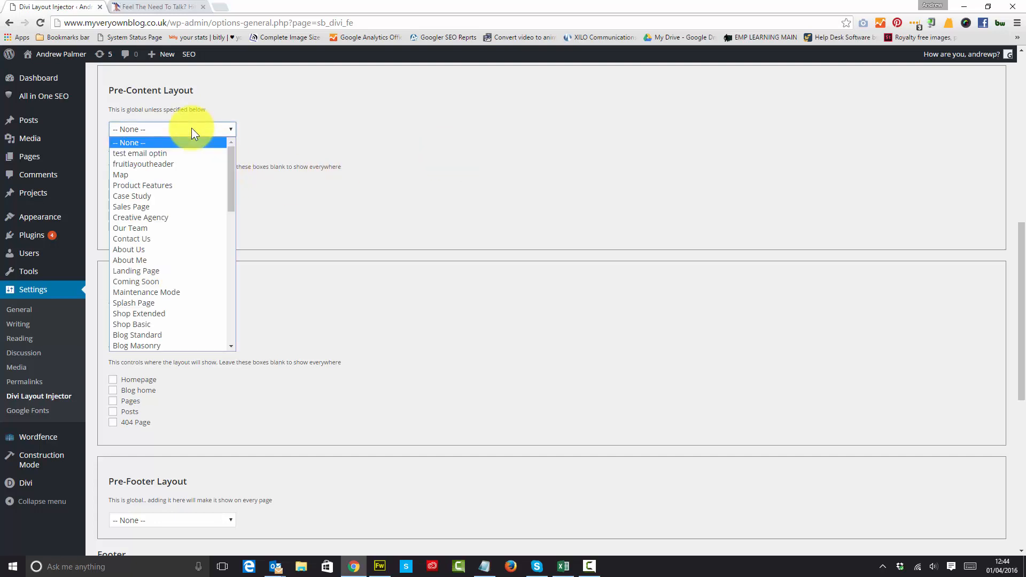
mouse_move(188, 196)
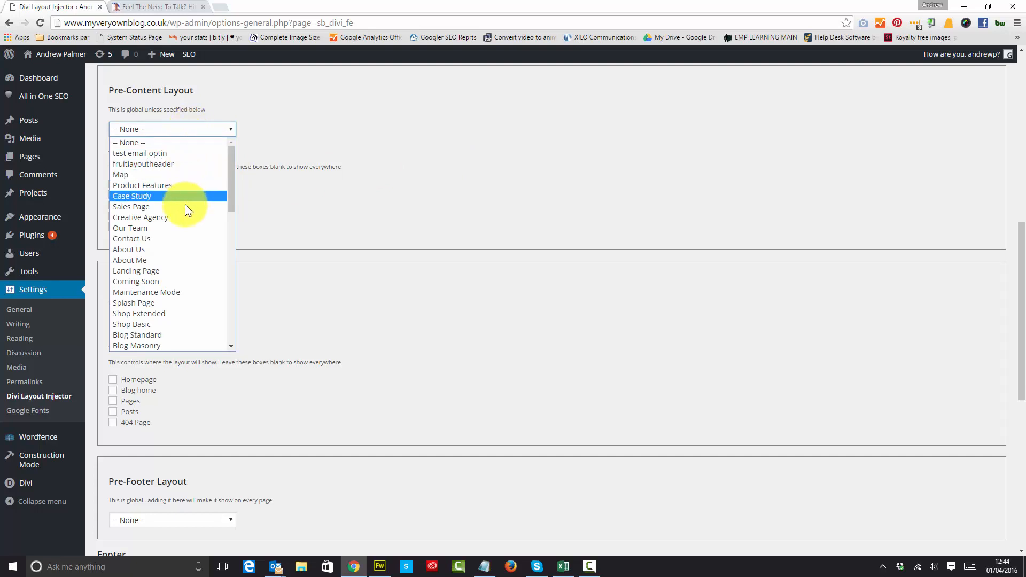
left_click(131, 206)
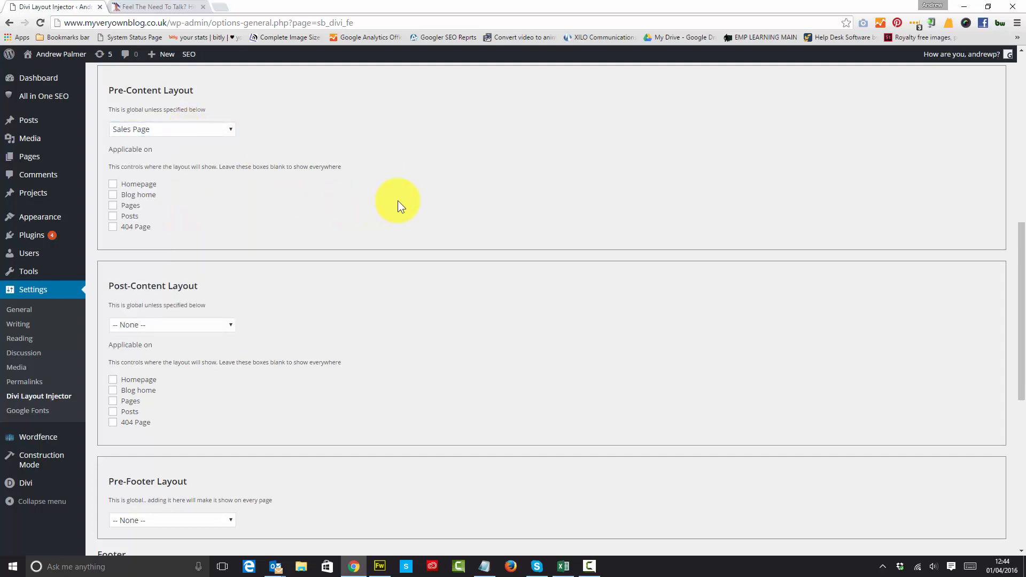
mouse_move(385, 264)
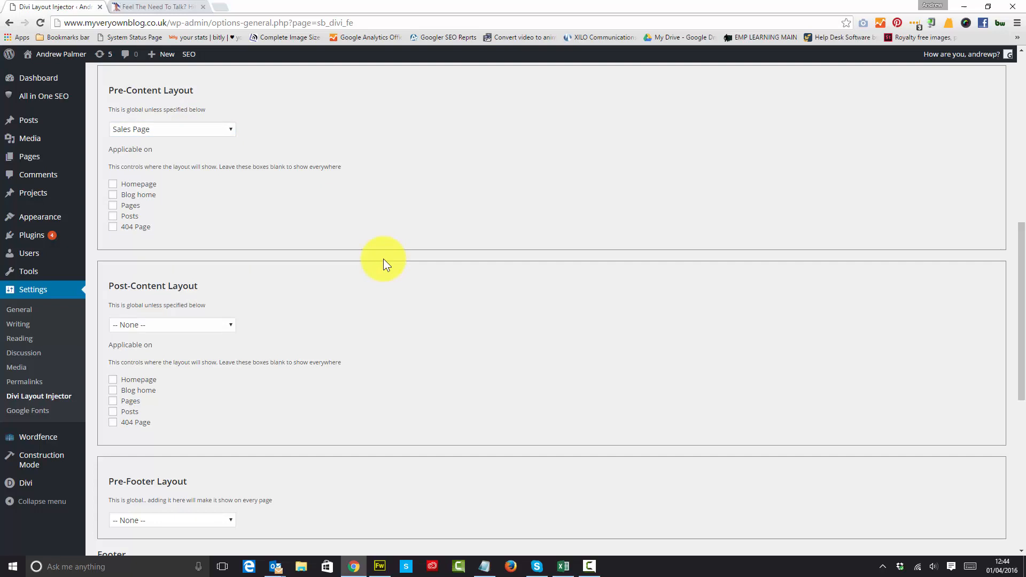
scroll("down", 3)
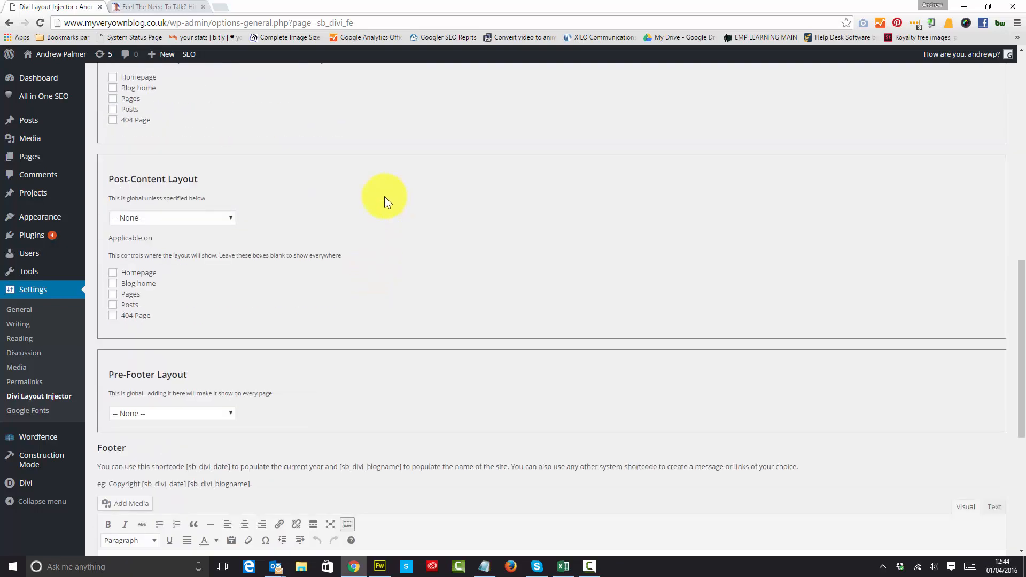
left_click(172, 218)
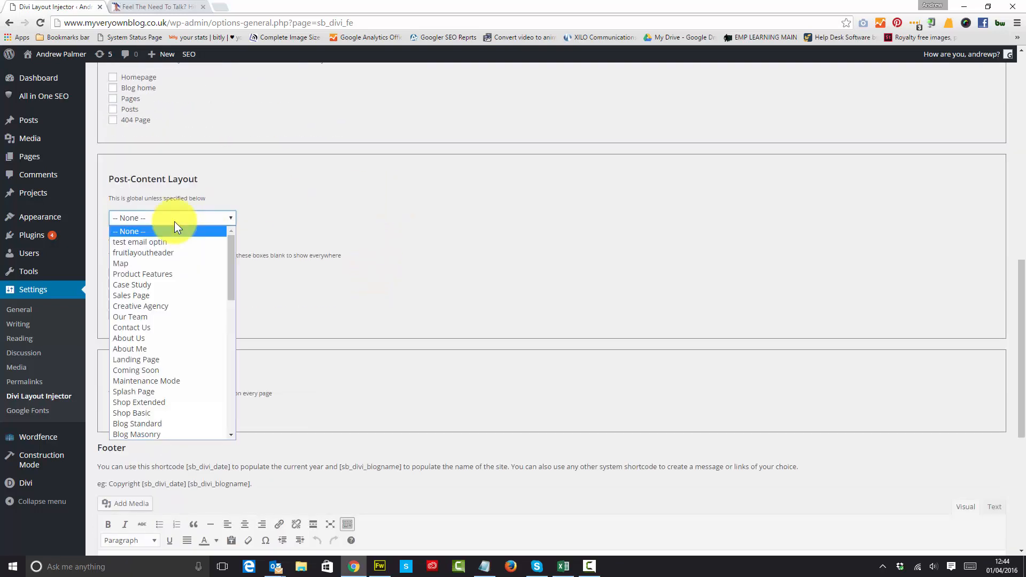
left_click(121, 263)
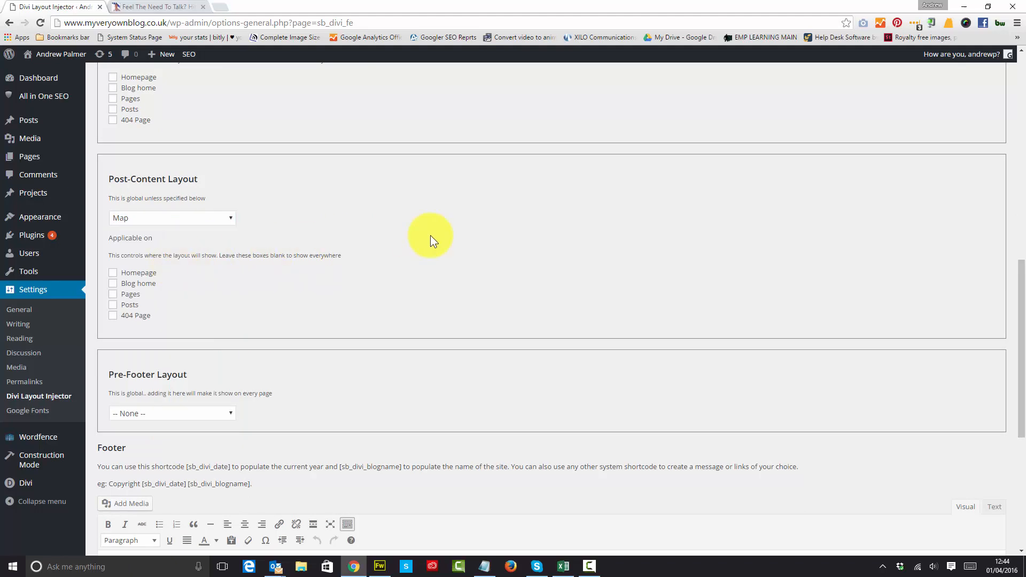
scroll("down", 3)
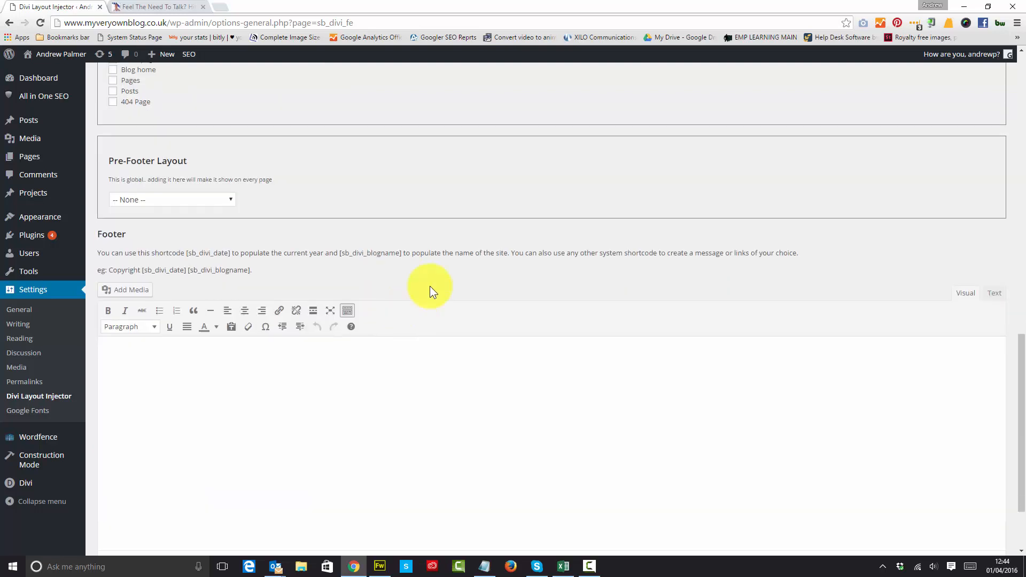
left_click(171, 200)
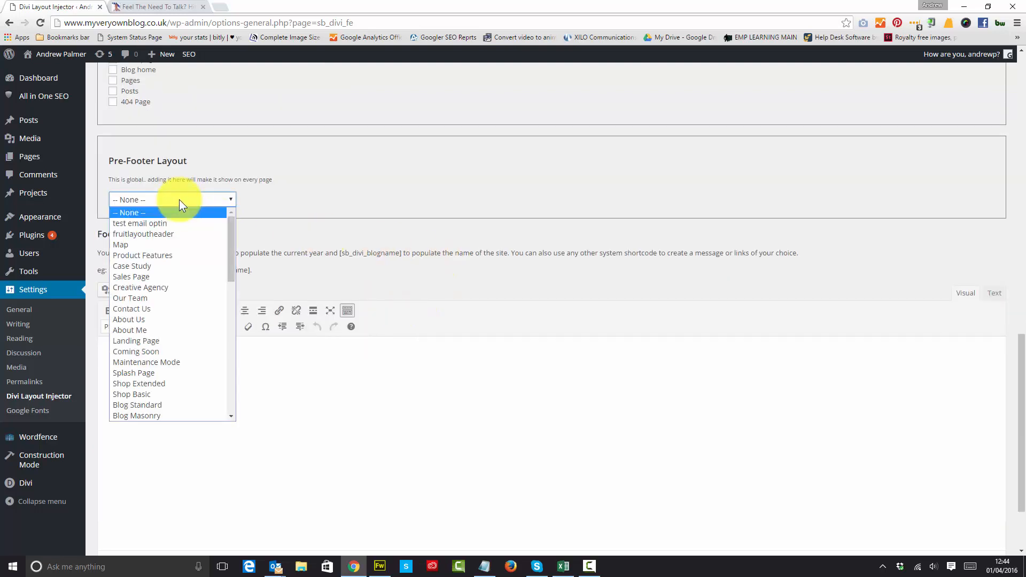
left_click(139, 223)
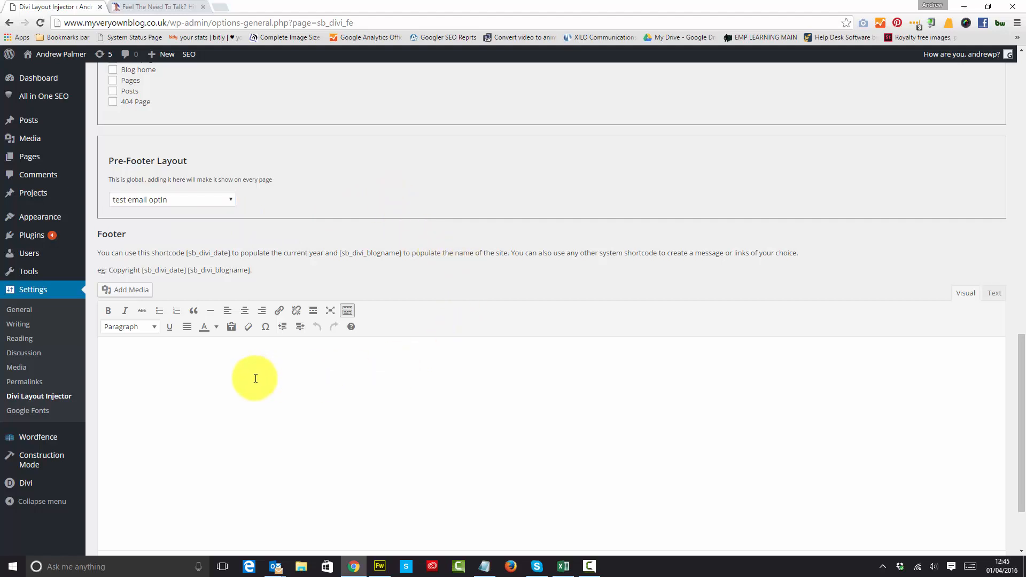
- Enter footer text 'Copyright [sb_divi_date] [sb_divi_blogname]' and start adding a footer photo from the media library
type("Cop")
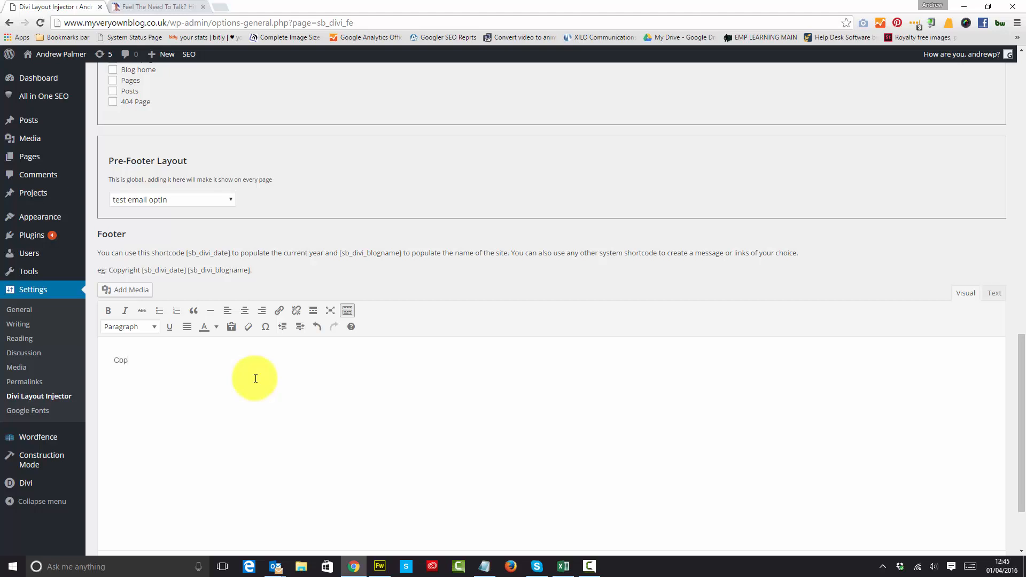
type("yrigt")
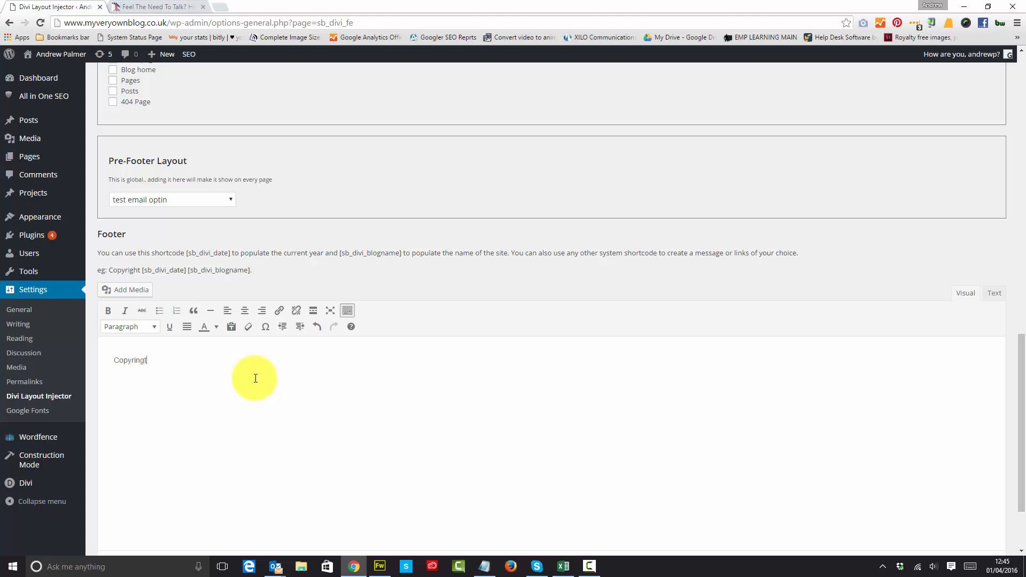
key("BackSpace")
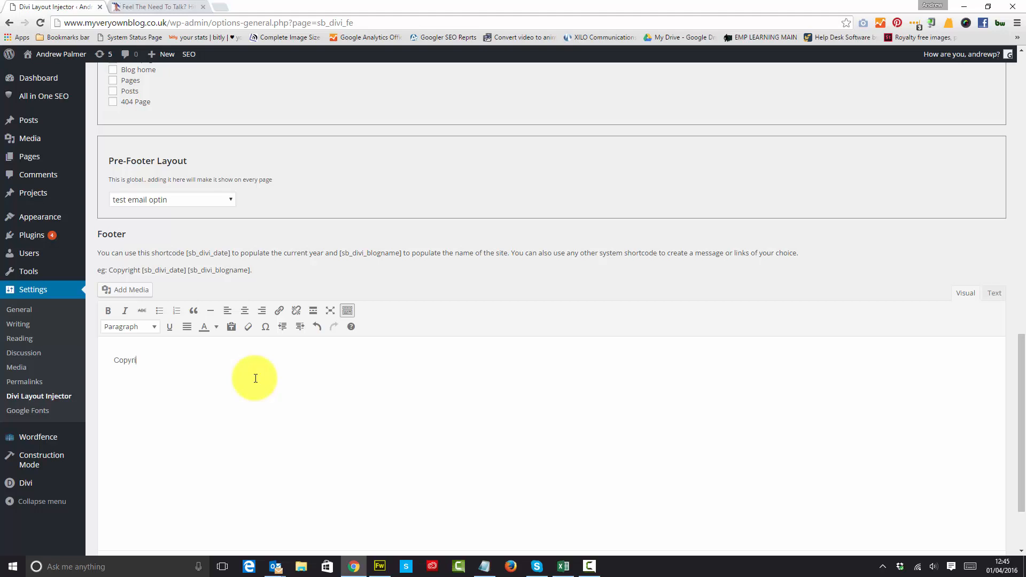
type("ght")
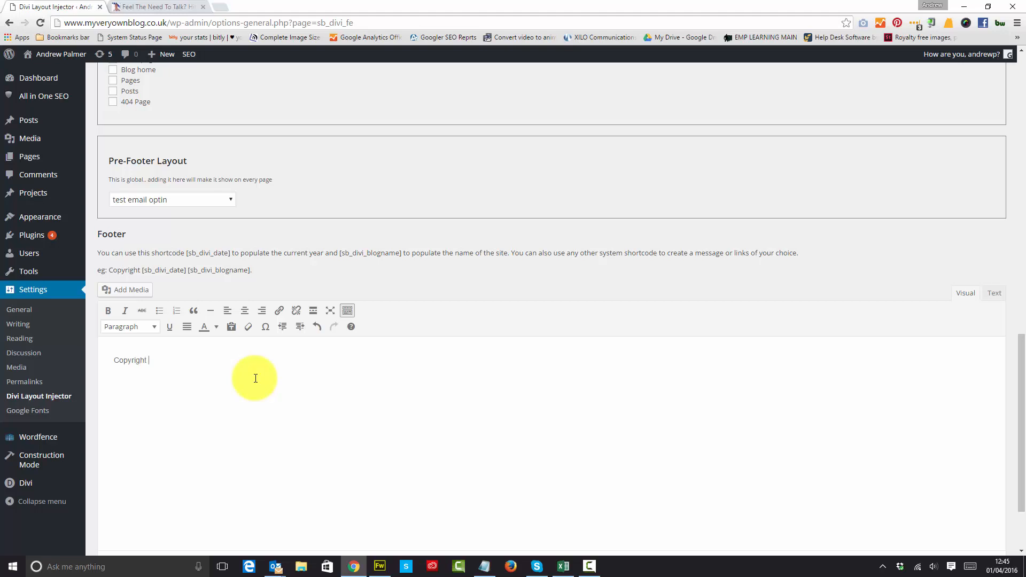
double_click(172, 269)
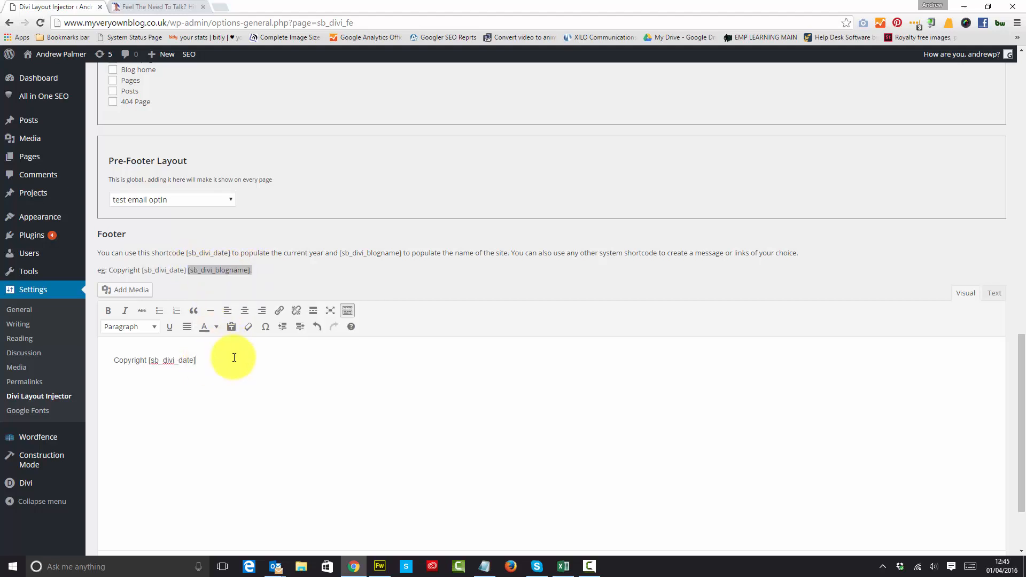
type("[sb_divi_blogname]")
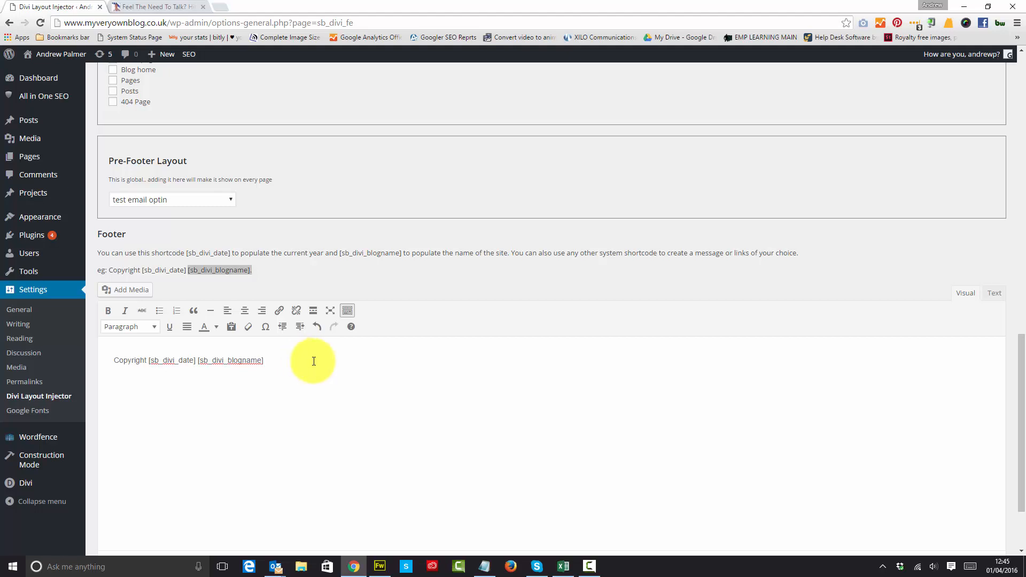
left_click(124, 289)
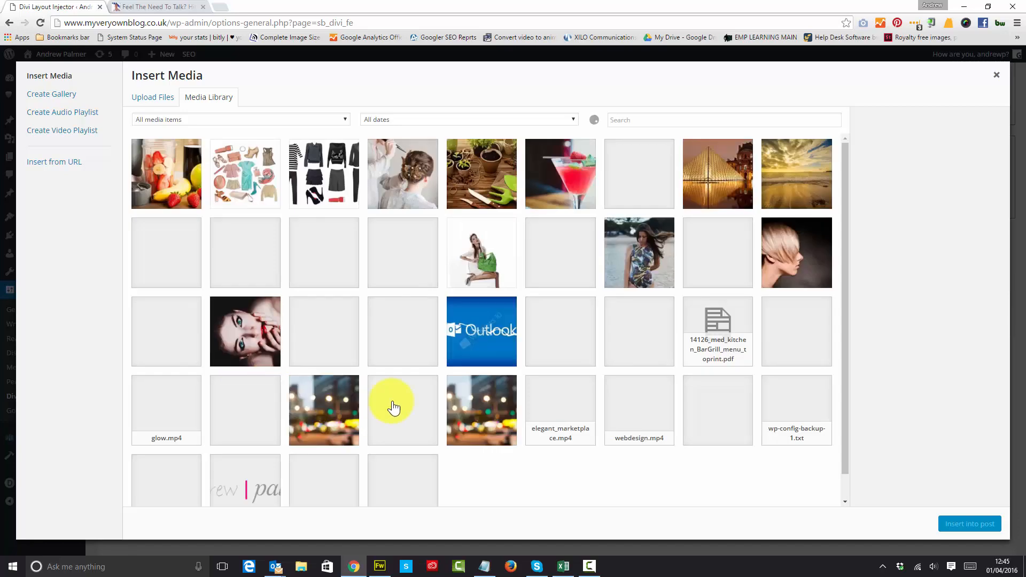
- Insert the headshot photo from the Media Library below the footer copyright line
scroll("down", 3)
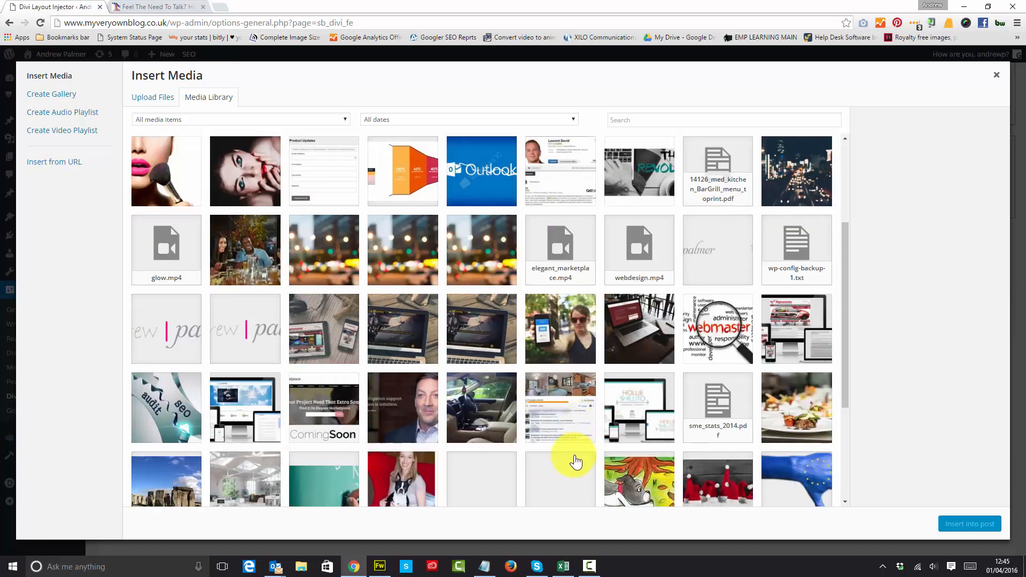
left_click(560, 170)
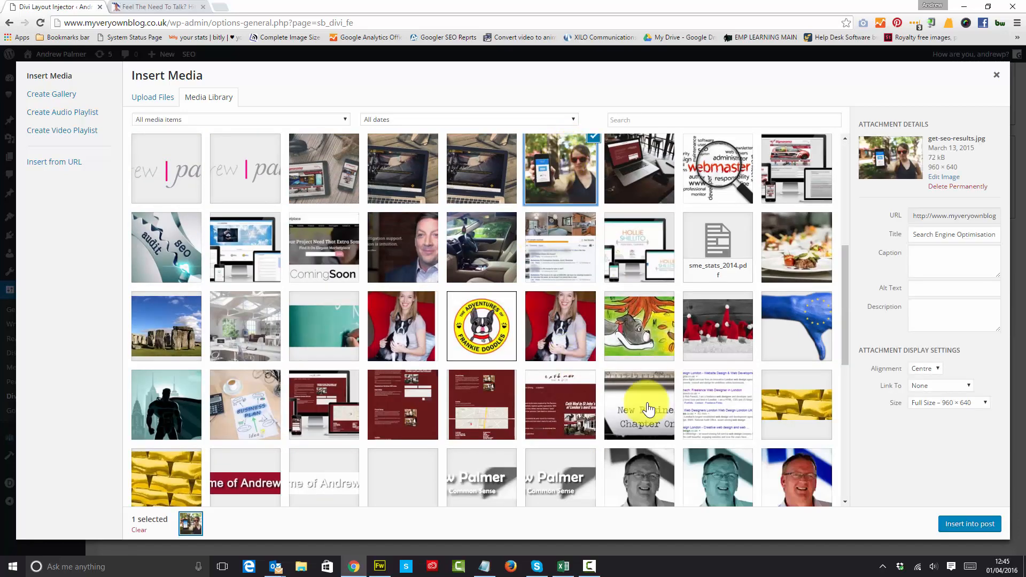
left_click(996, 75)
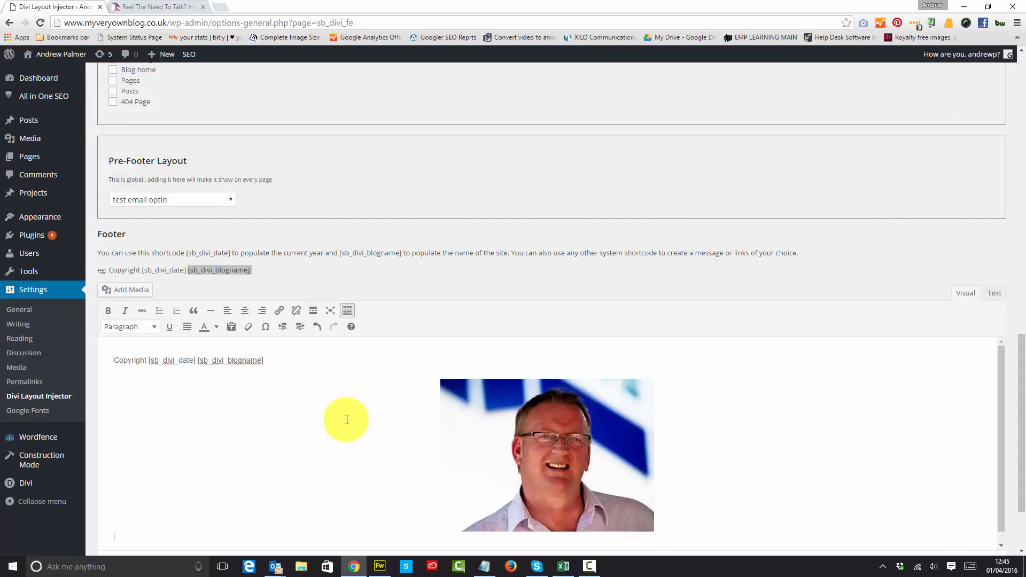
- Save the Divi Layout Injector settings and switch to the live contact page
scroll("up", 3)
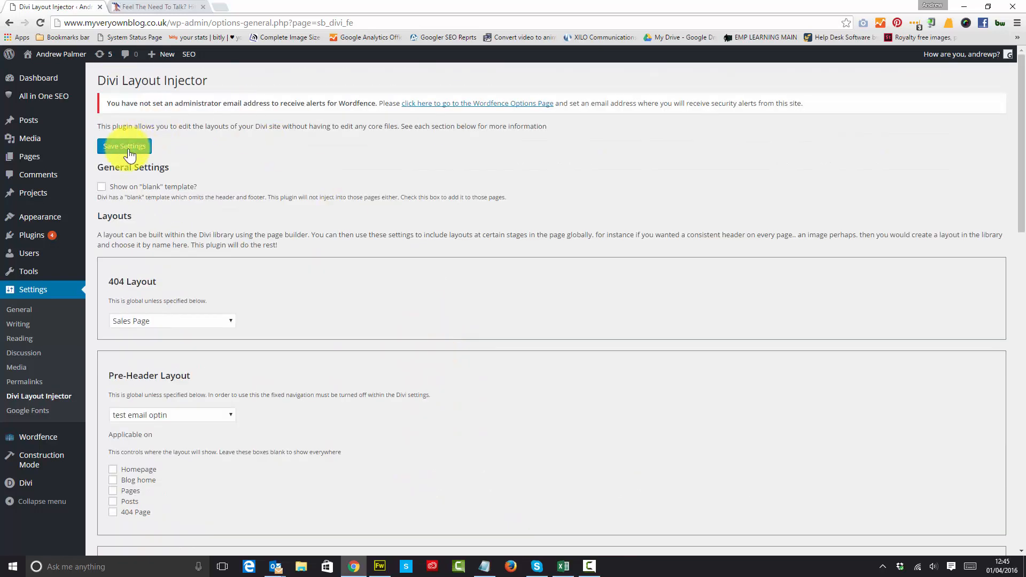
left_click(124, 146)
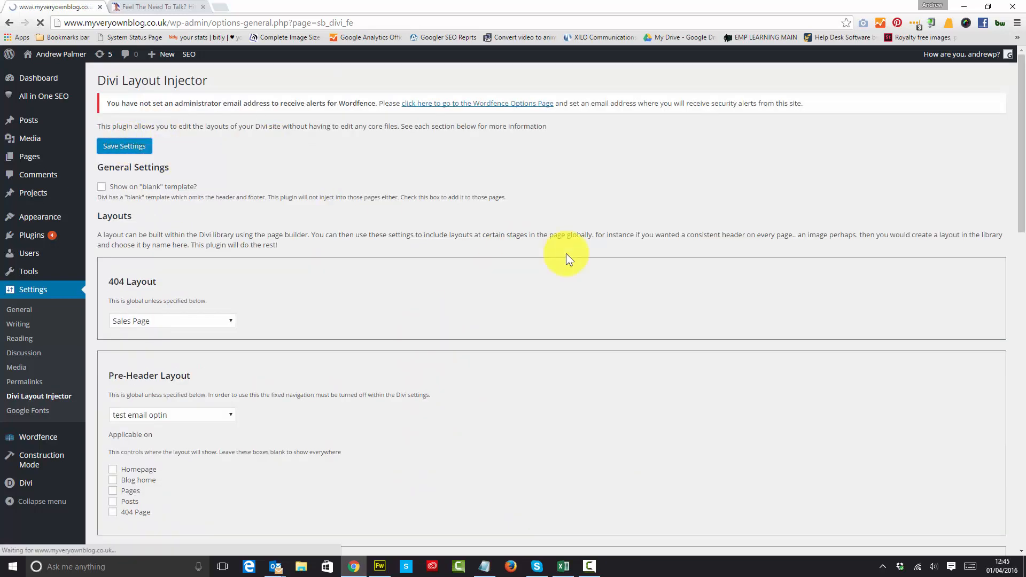
left_click(124, 146)
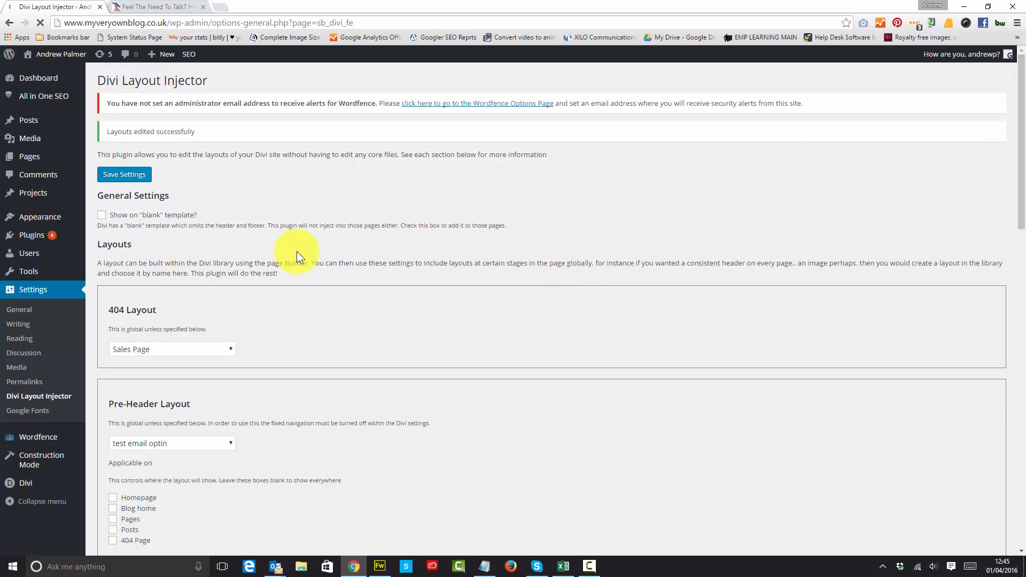
left_click(157, 7)
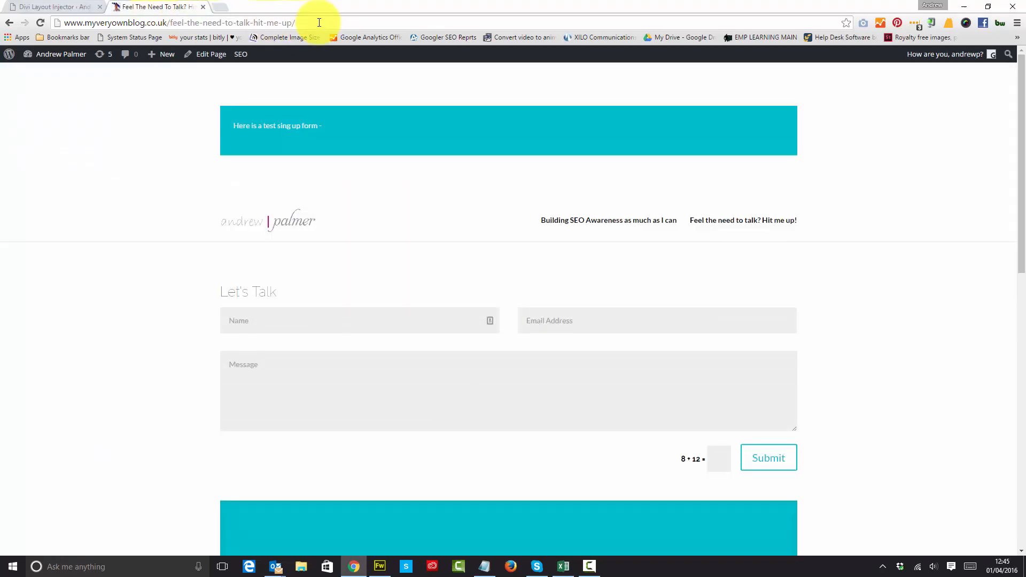
- Reload the live page and review the injected sales layout, map and footer with 2016 copyright and photo
left_click(211, 54)
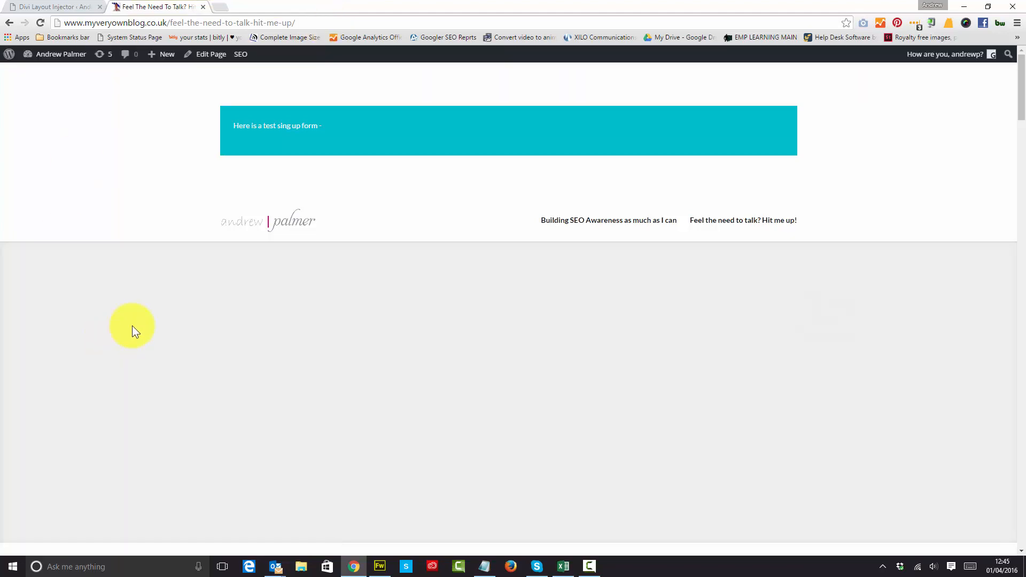
scroll("down", 3)
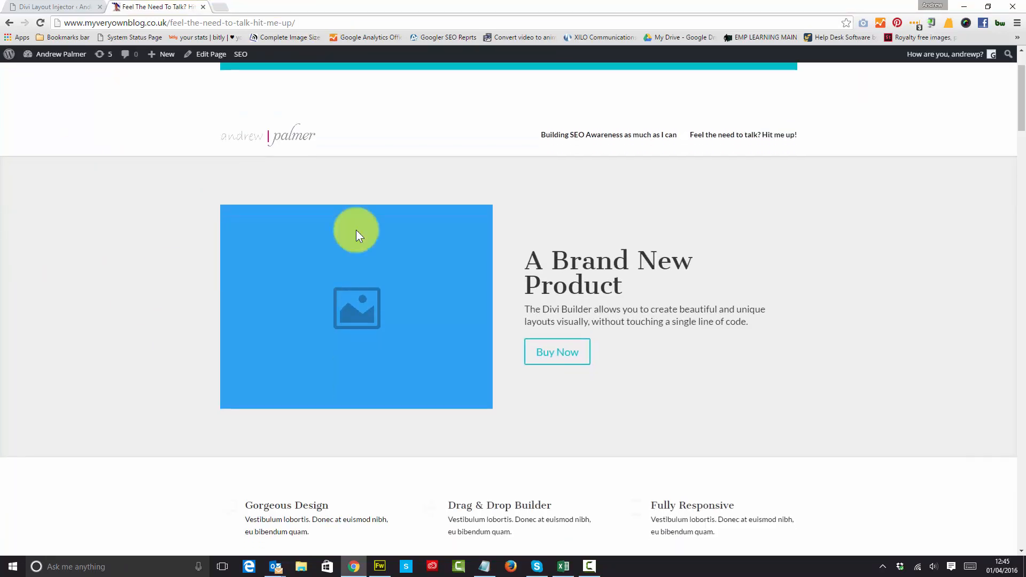
scroll("down", 3)
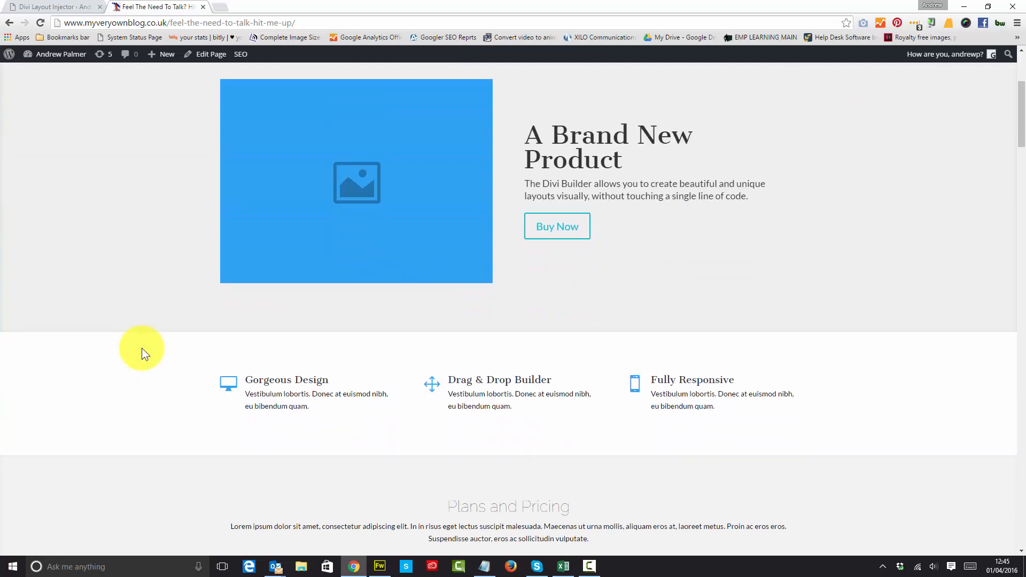
scroll("down", 3)
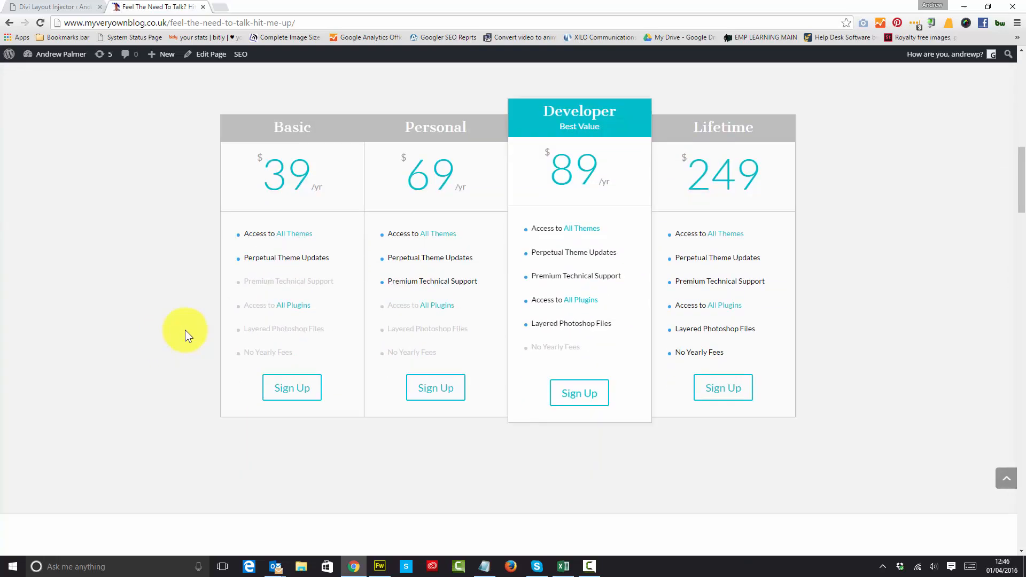
scroll("down", 3)
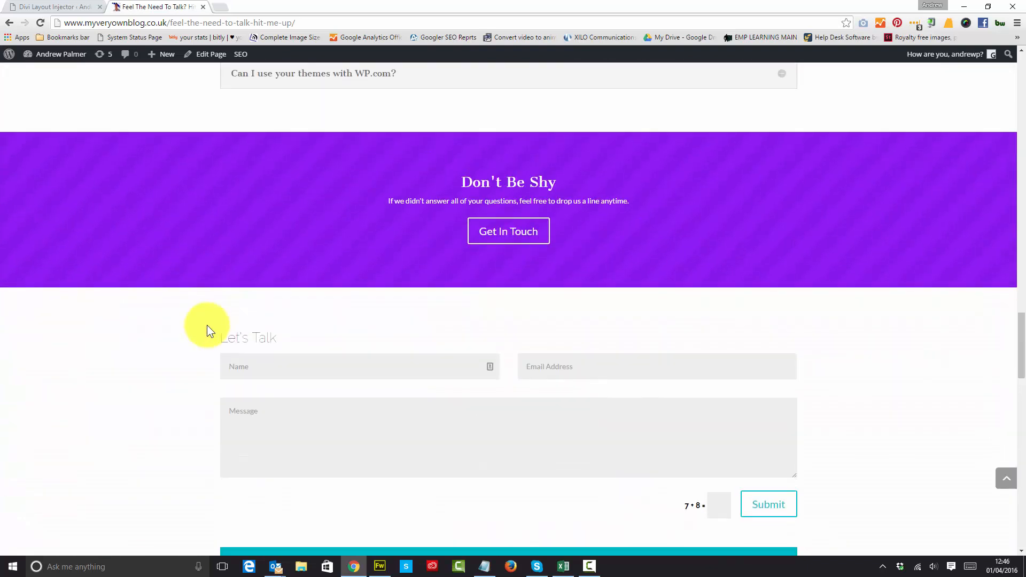
scroll("down", 3)
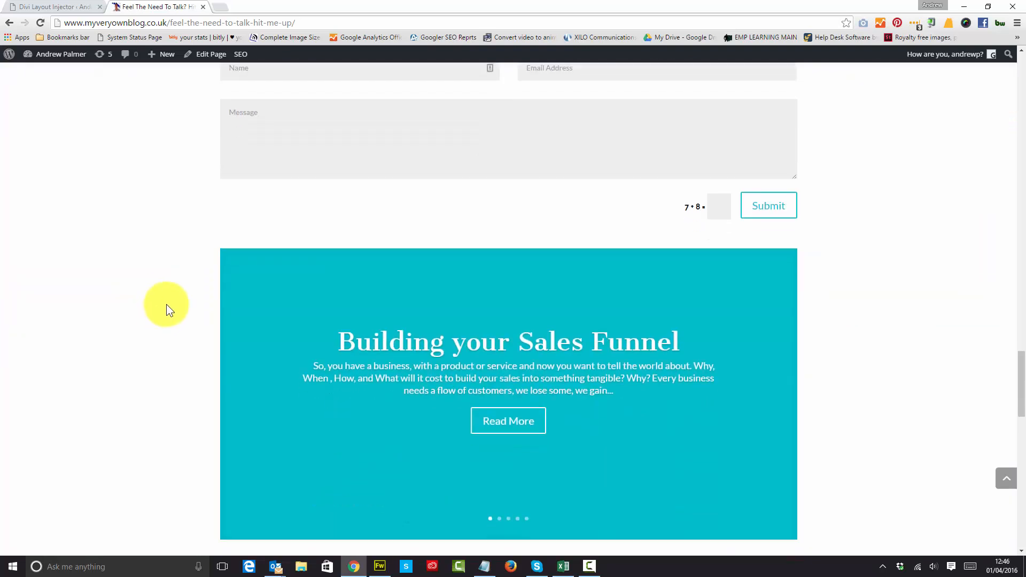
scroll("down", 3)
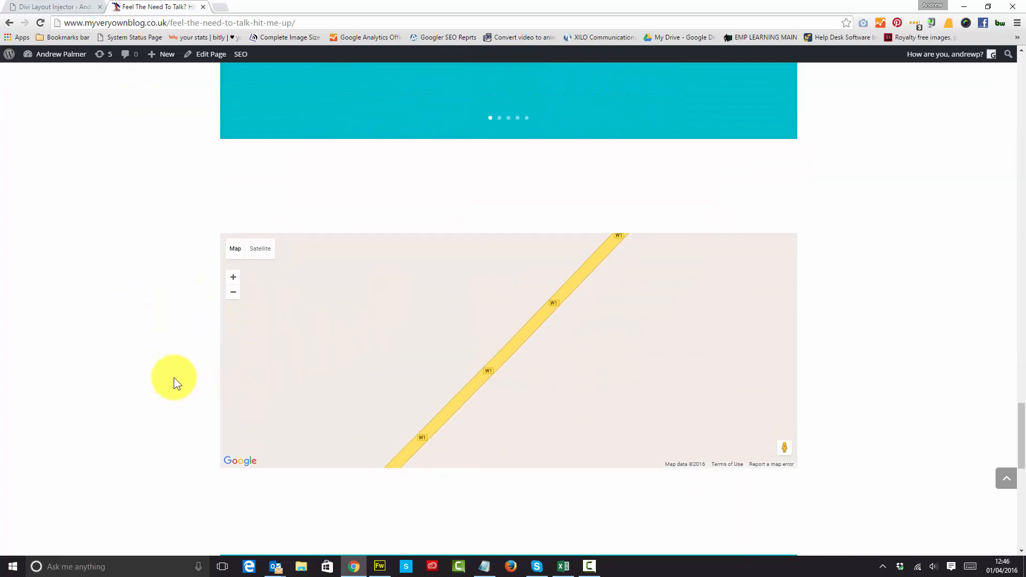
scroll("down", 3)
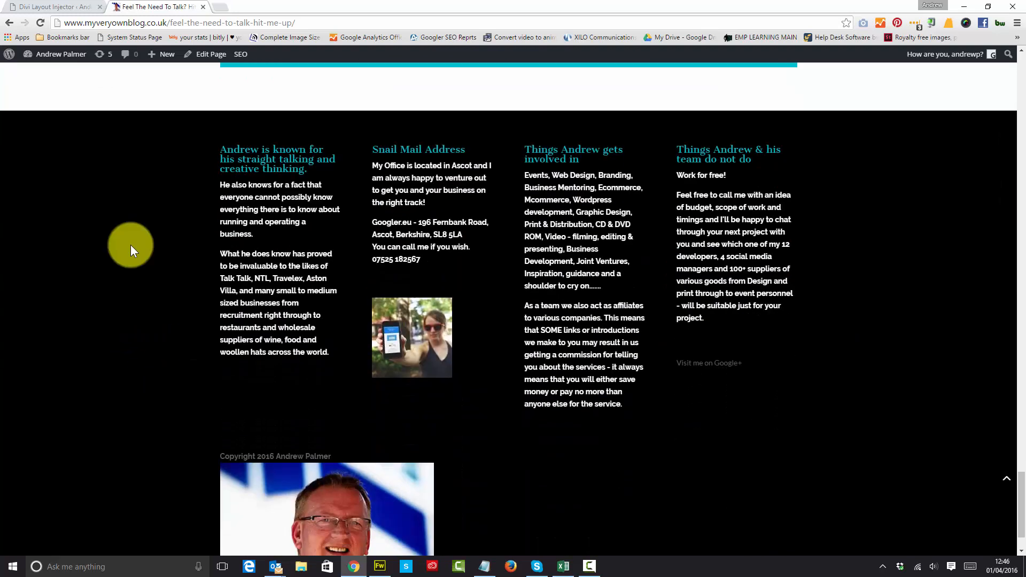
scroll("down", 3)
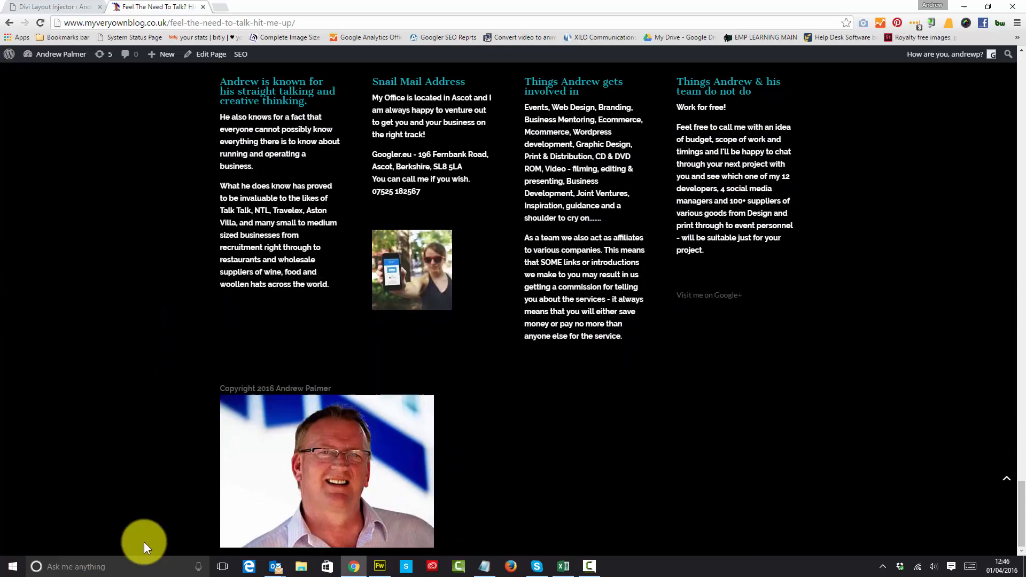
left_click(49, 7)
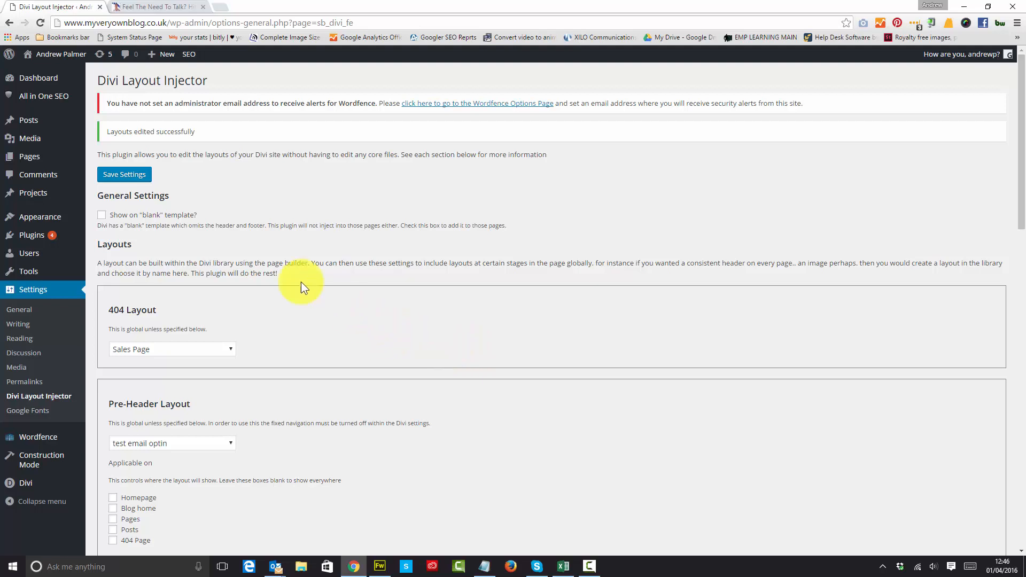
left_click(101, 215)
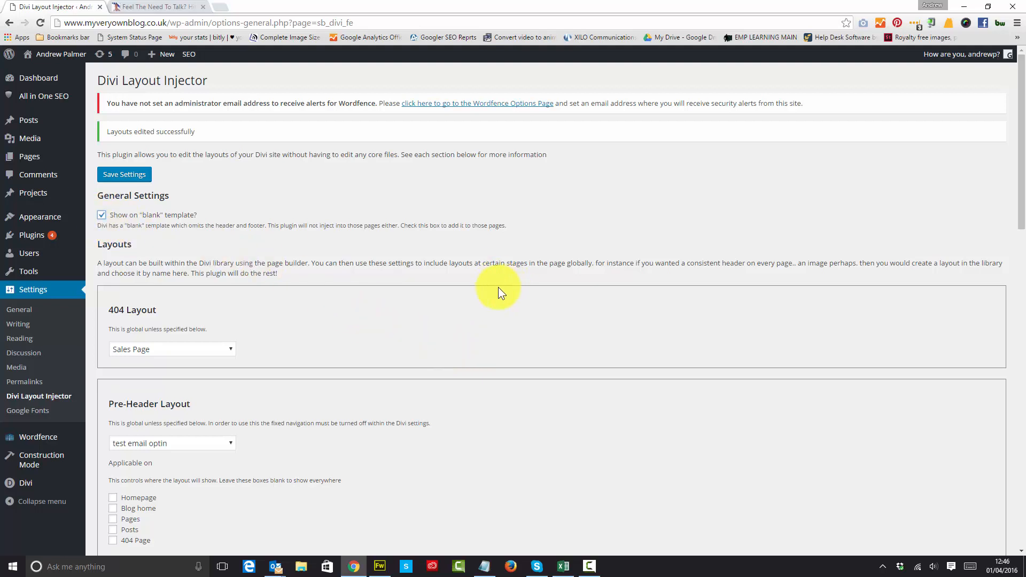
left_click(102, 215)
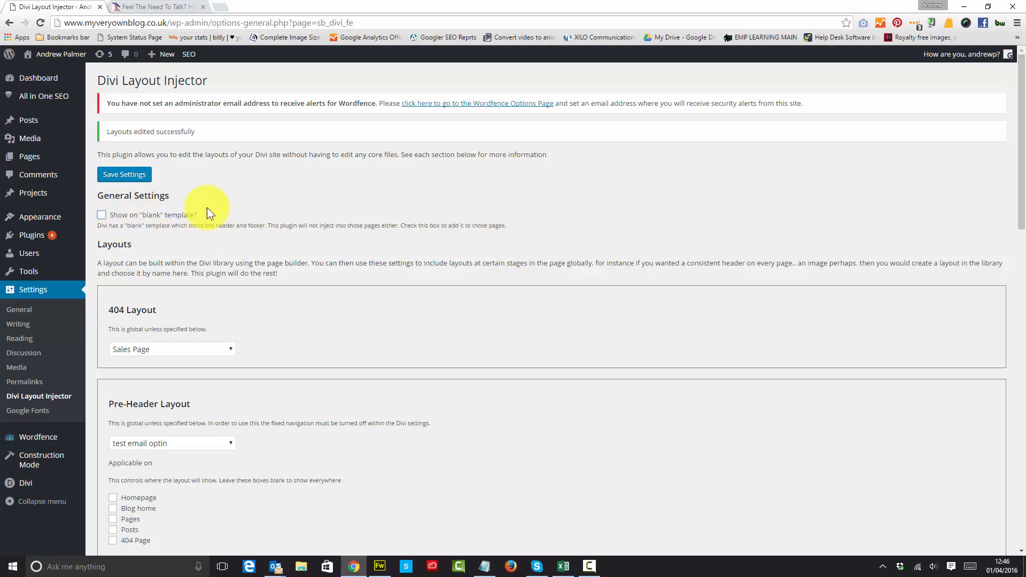
mouse_move(574, 400)
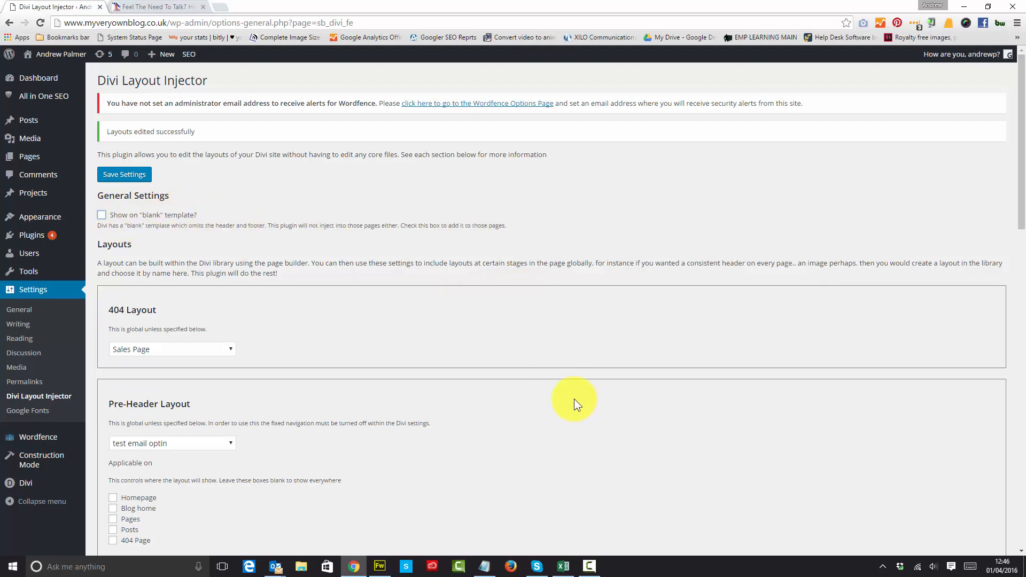
scroll("down", 3)
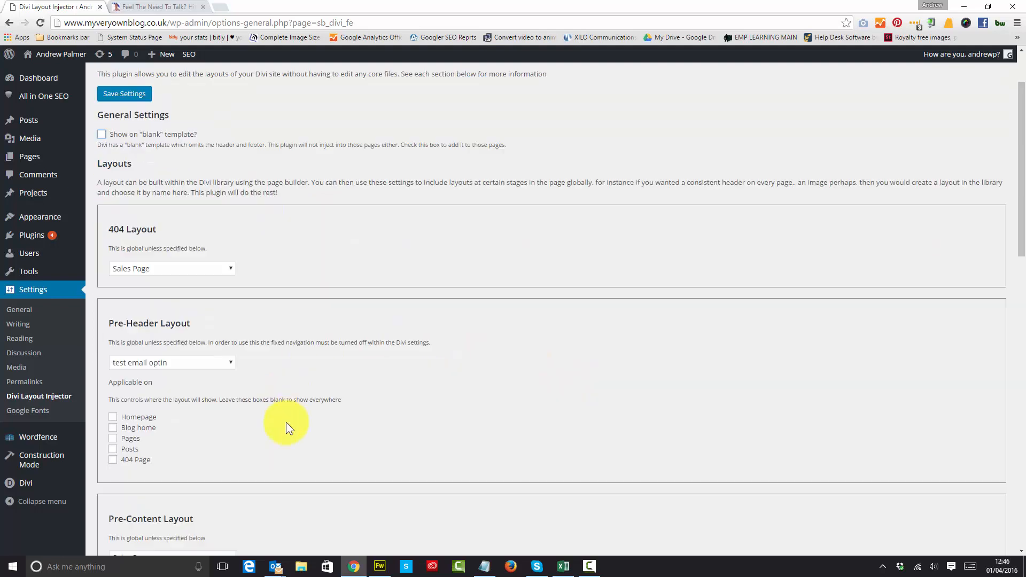
scroll("down", 3)
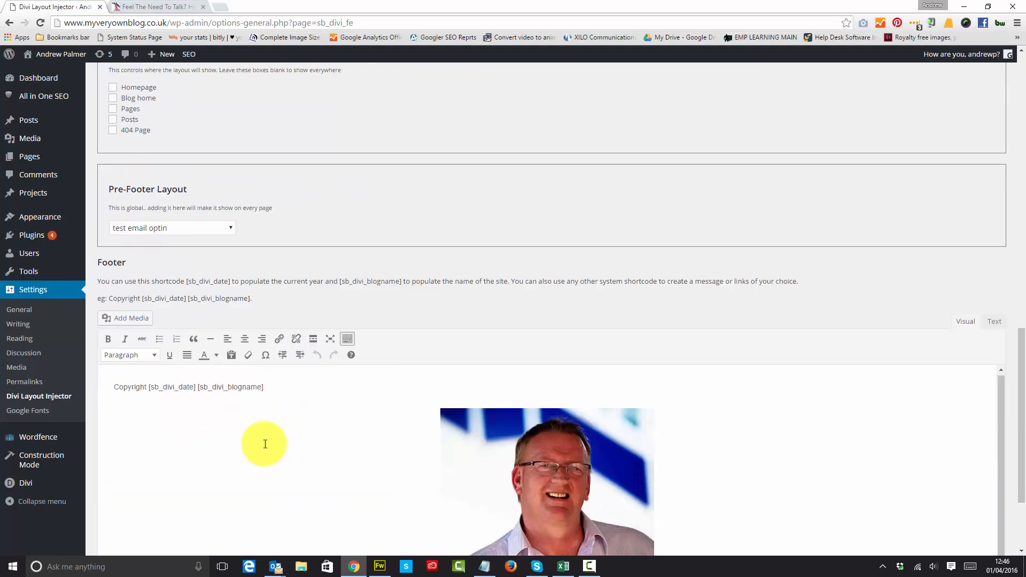
left_click(124, 174)
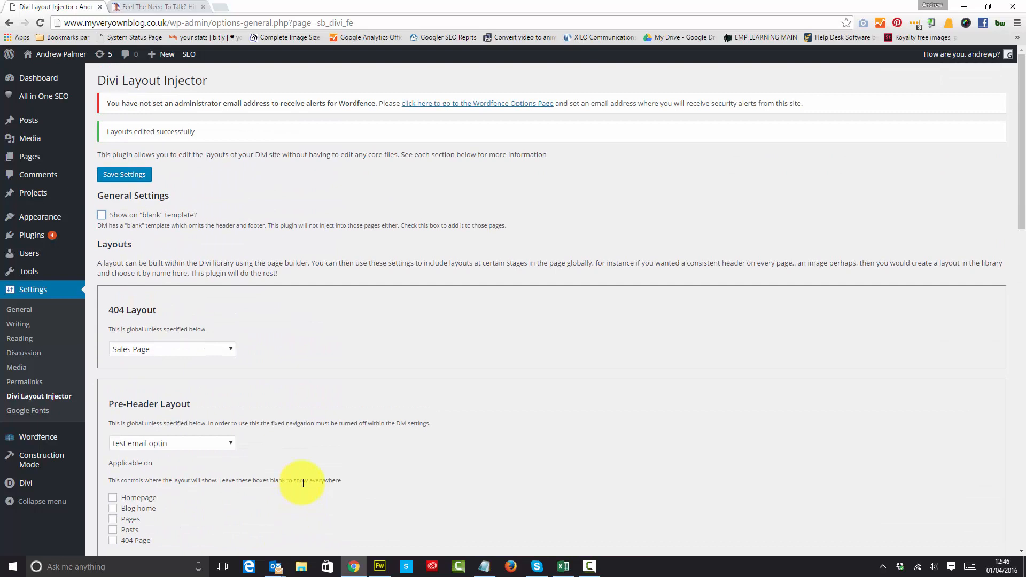
mouse_move(345, 256)
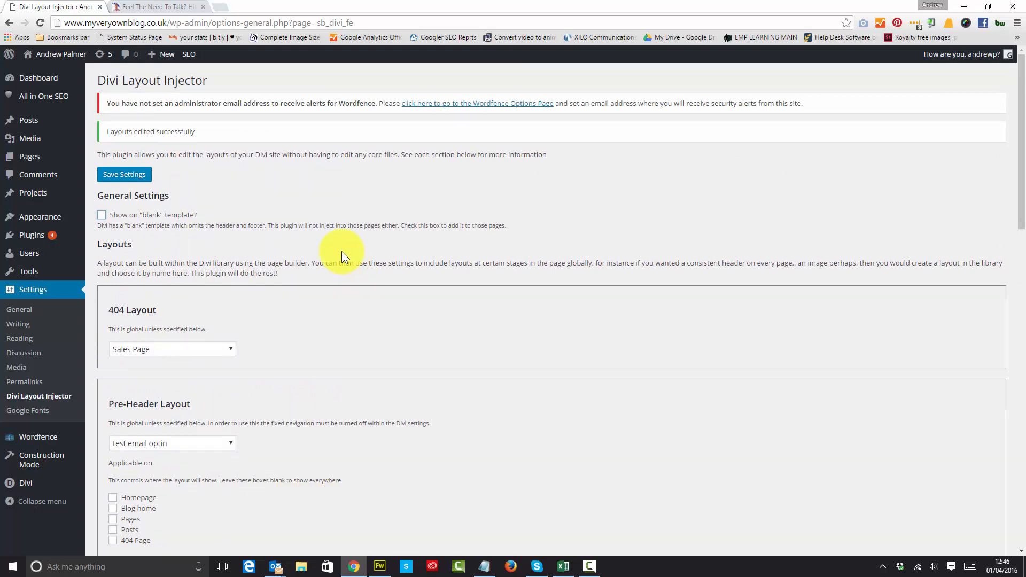